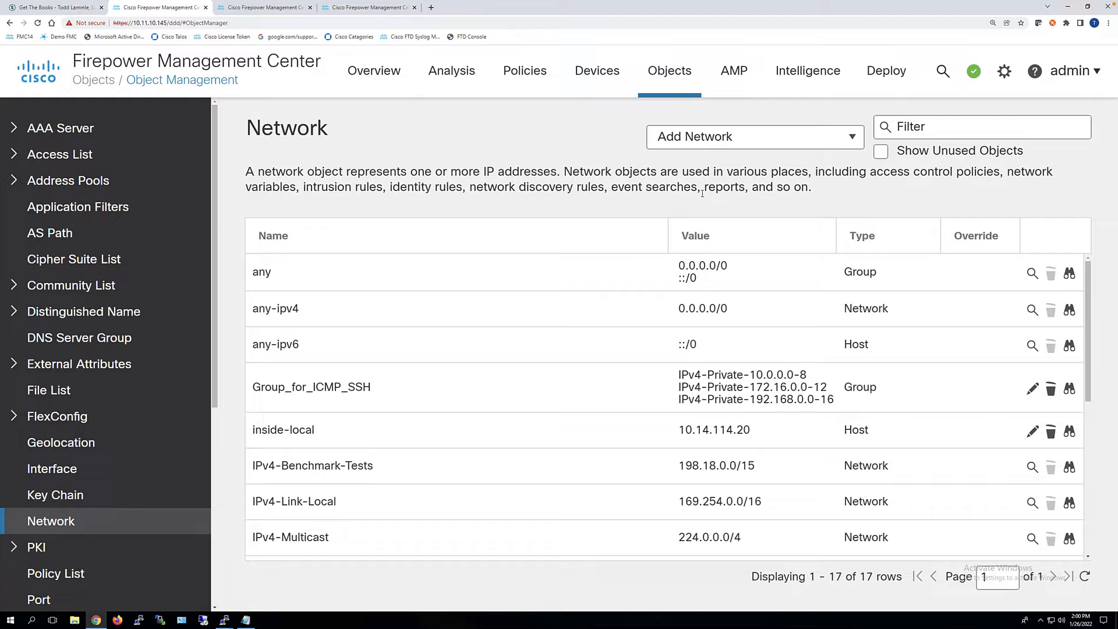
{"action": "mouse_move", "coordinate": [739, 156]}
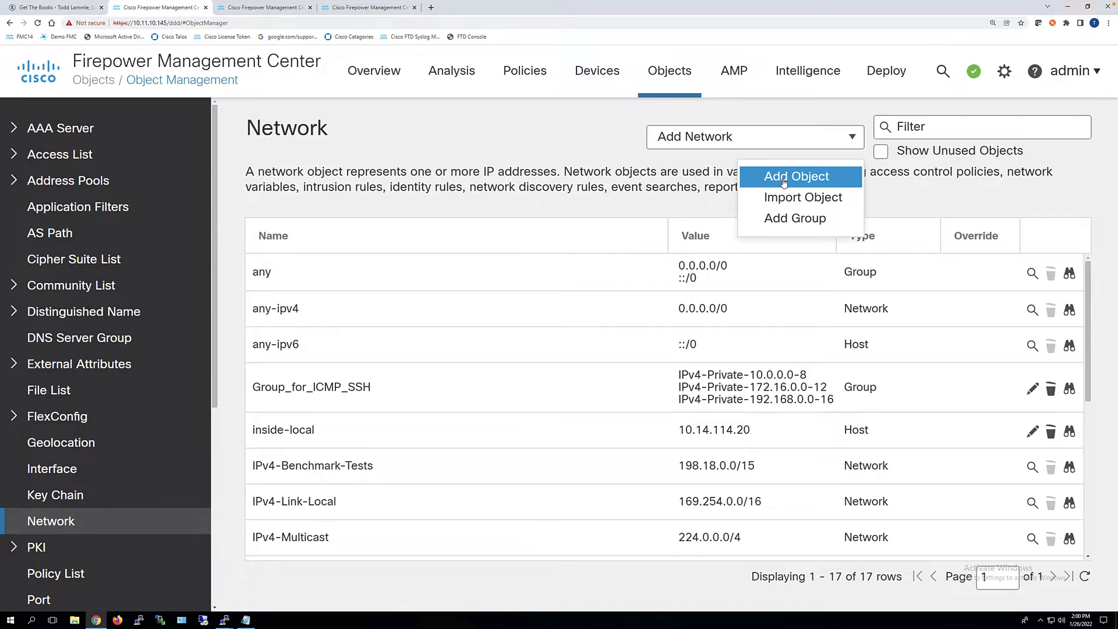
Add a Network-type object named Wildcard_1 with value 192.168.16.64/255.255.240.224.
{"action": "left_click", "coordinate": [797, 176]}
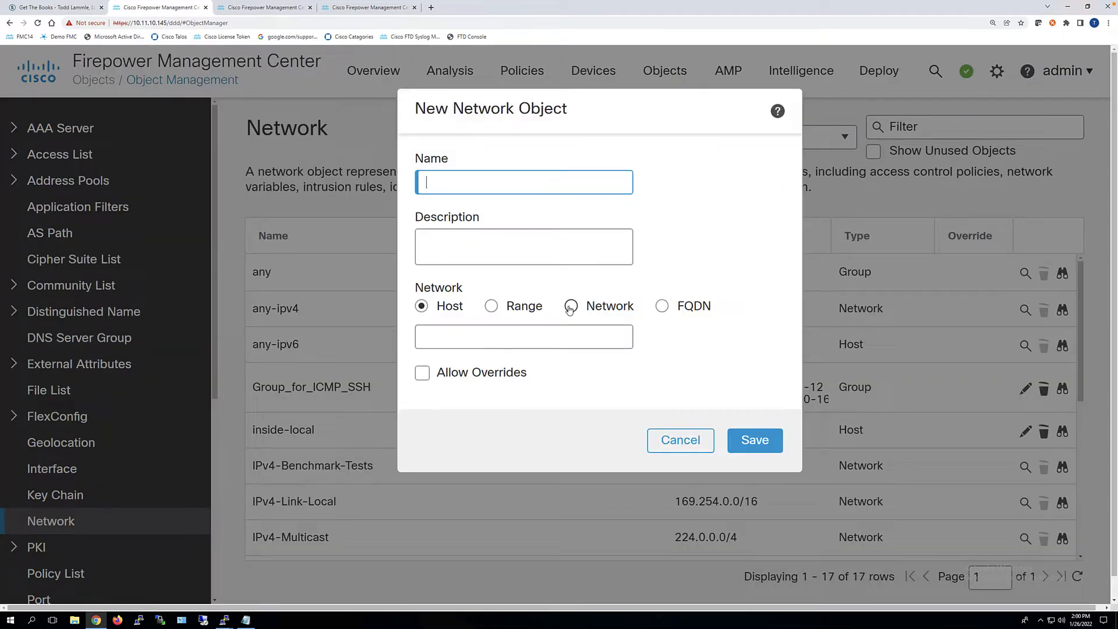
{"action": "left_click", "coordinate": [571, 306]}
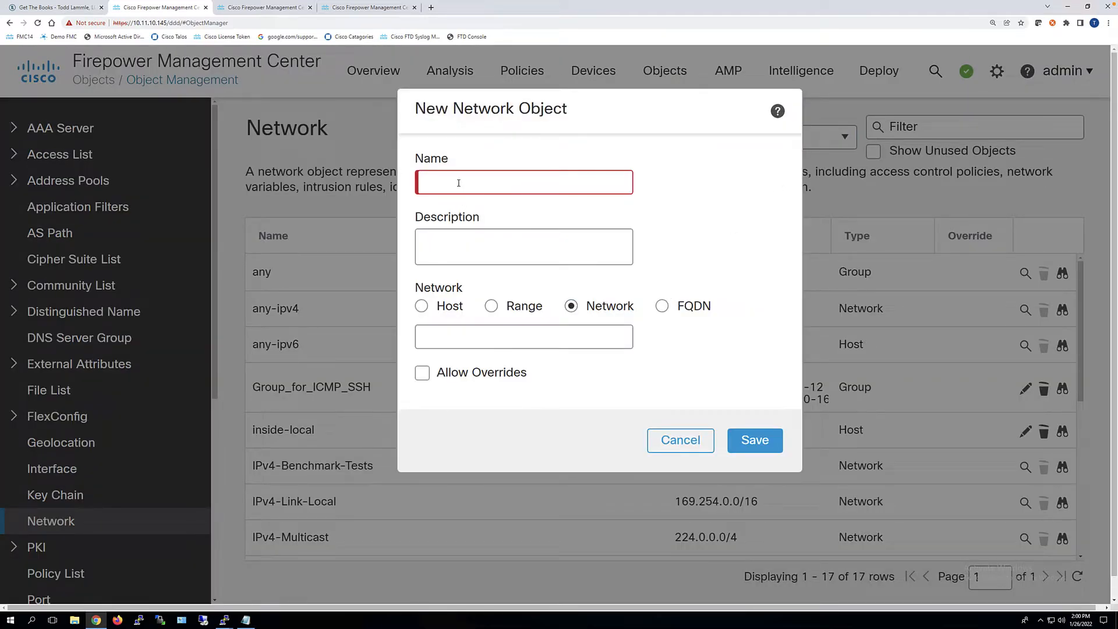
{"action": "type", "text": "Wildcard_1"}
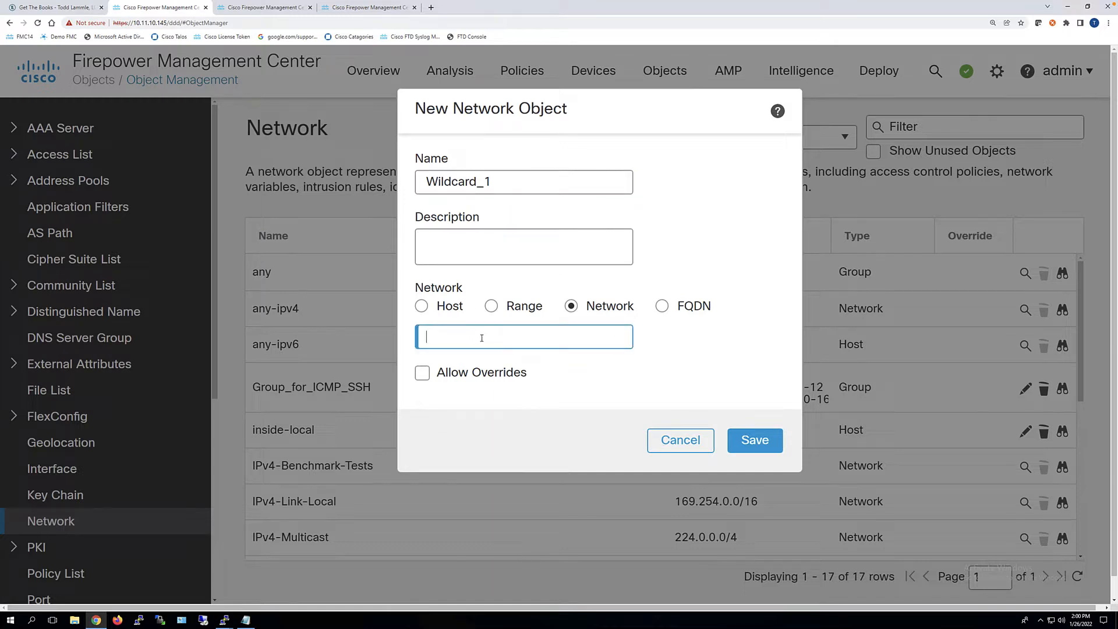
{"action": "type", "text": "192.168."}
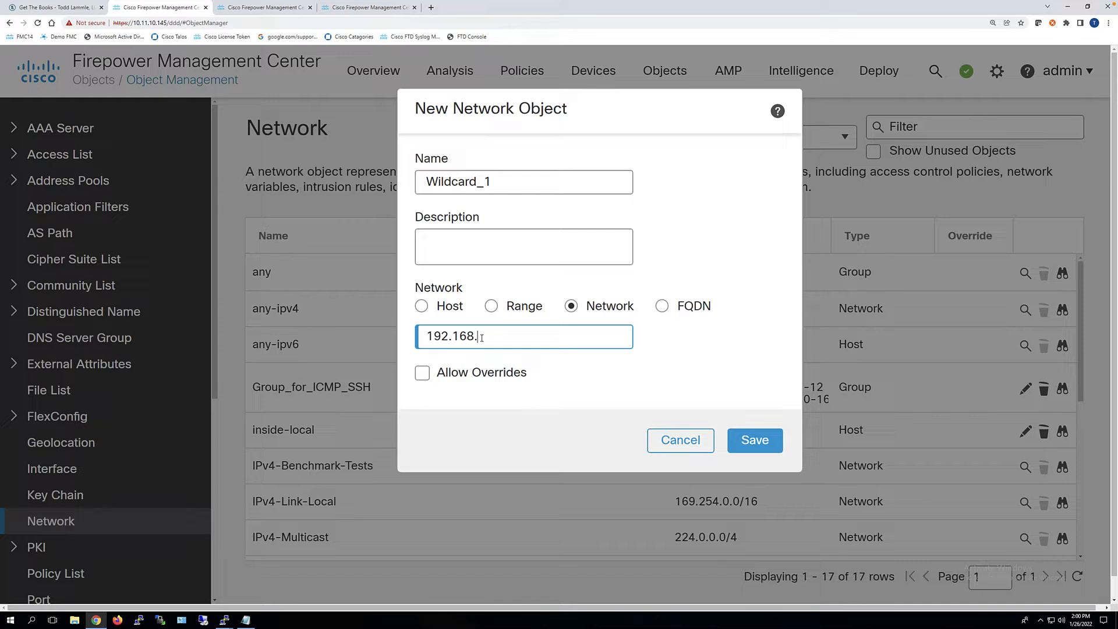
{"action": "type", "text": "16.64/"}
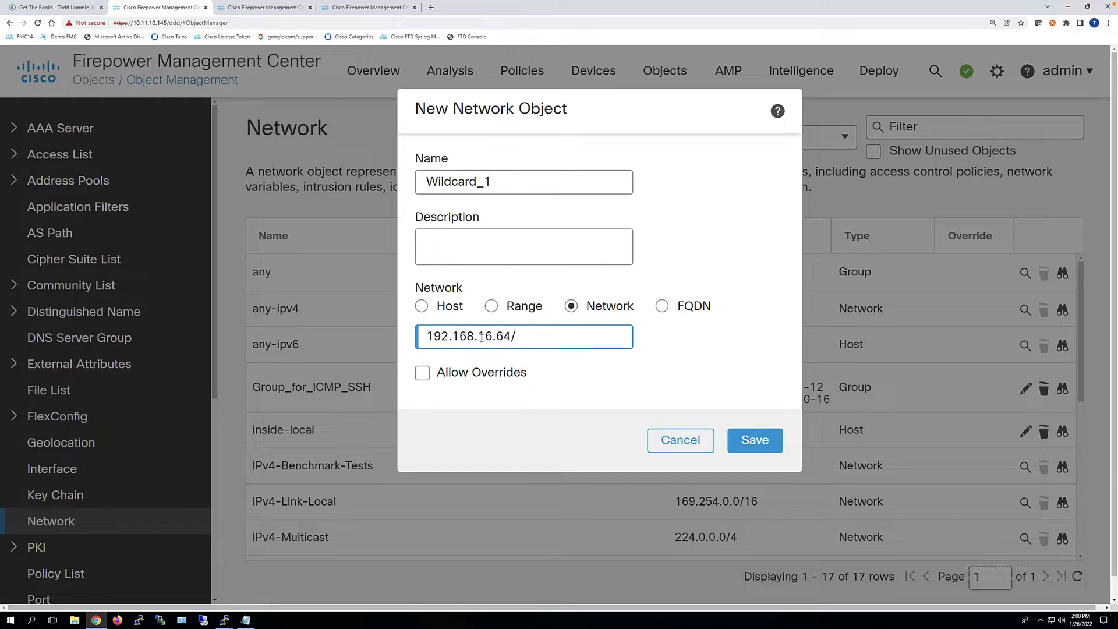
{"action": "type", "text": "255.255."}
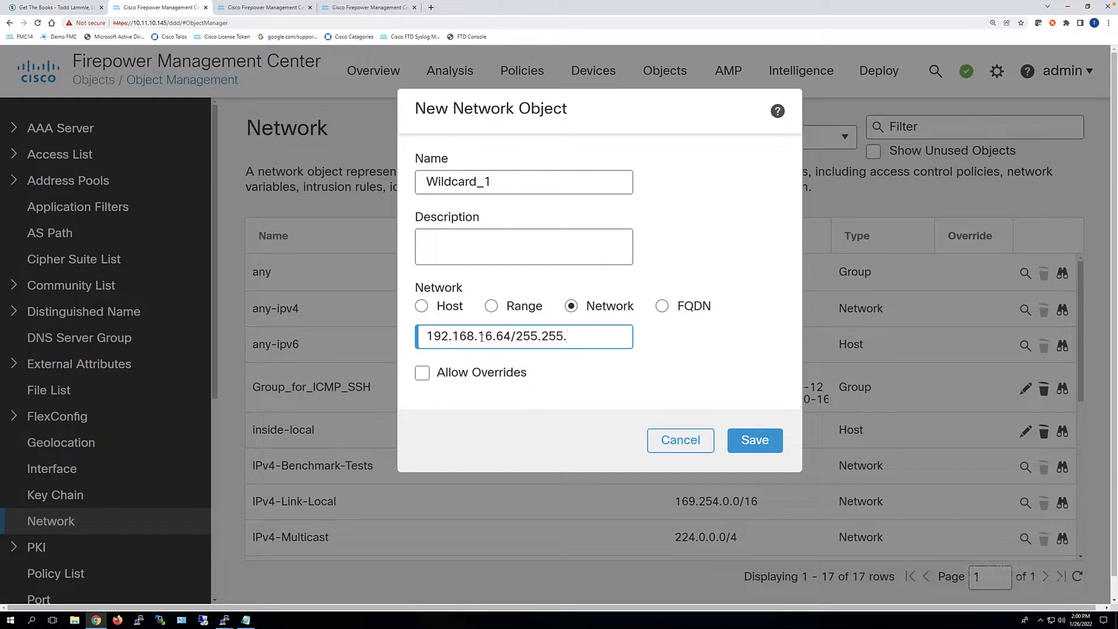
{"action": "type", "text": "240.224"}
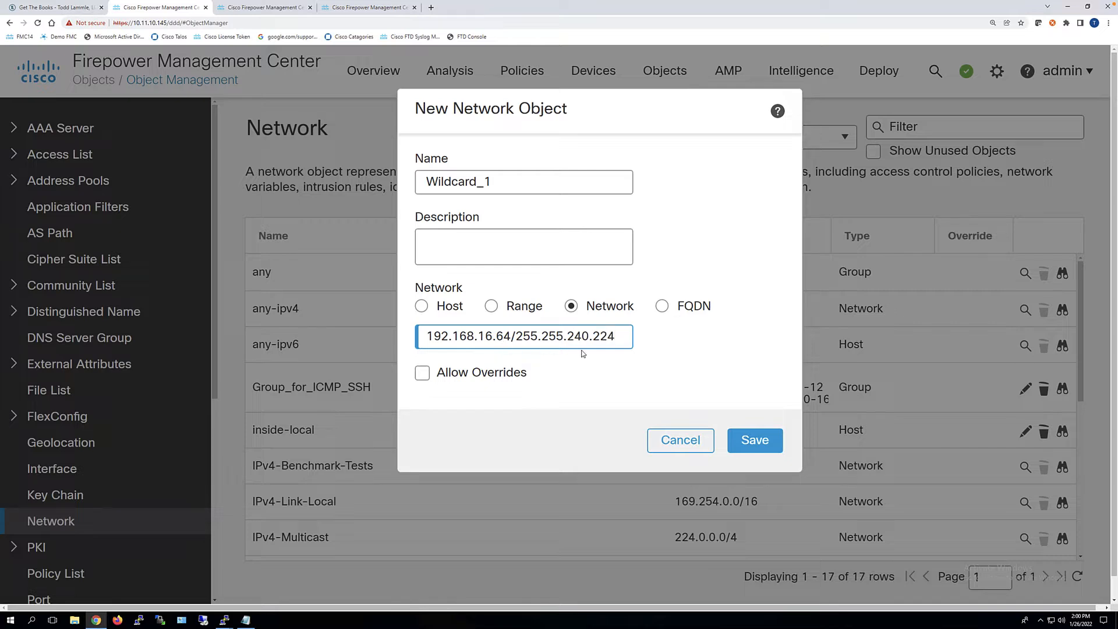
Highlight the 240.224 mask and 16.64 address, then bring up the Notepad subnet notes.
{"action": "double_click", "coordinate": [584, 336]}
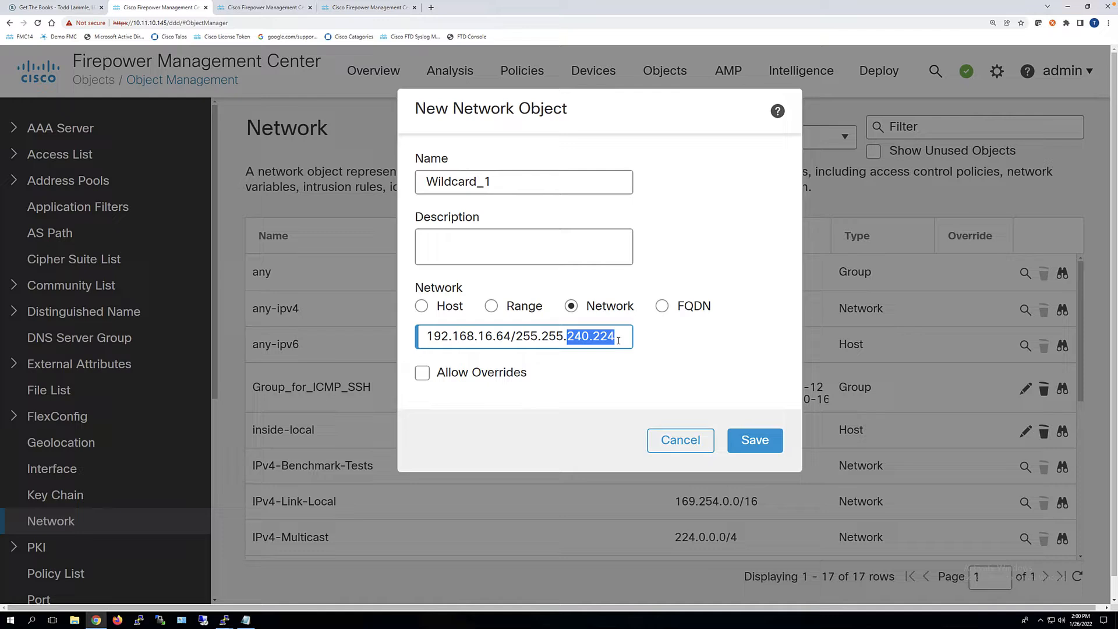
{"action": "left_click", "coordinate": [479, 337]}
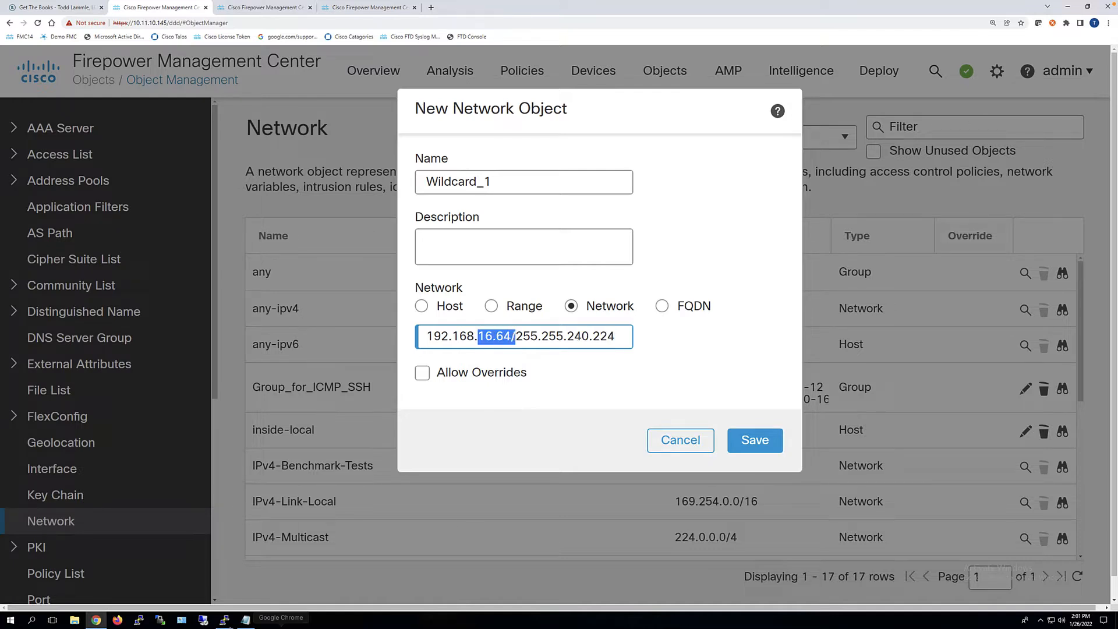
{"action": "left_click", "coordinate": [244, 618]}
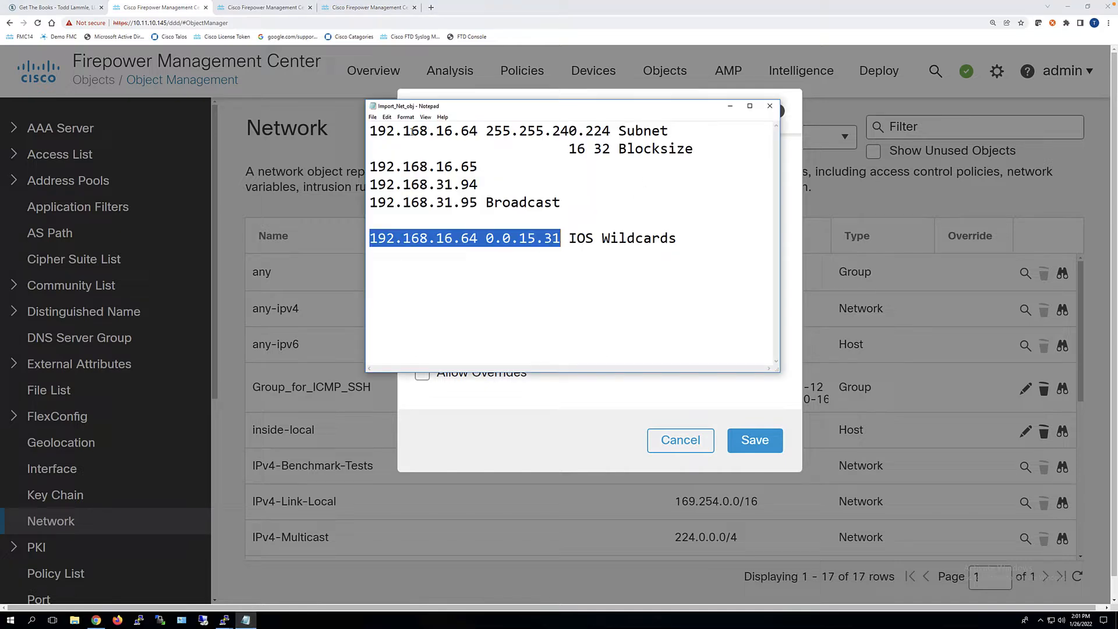
{"action": "double_click", "coordinate": [456, 131]}
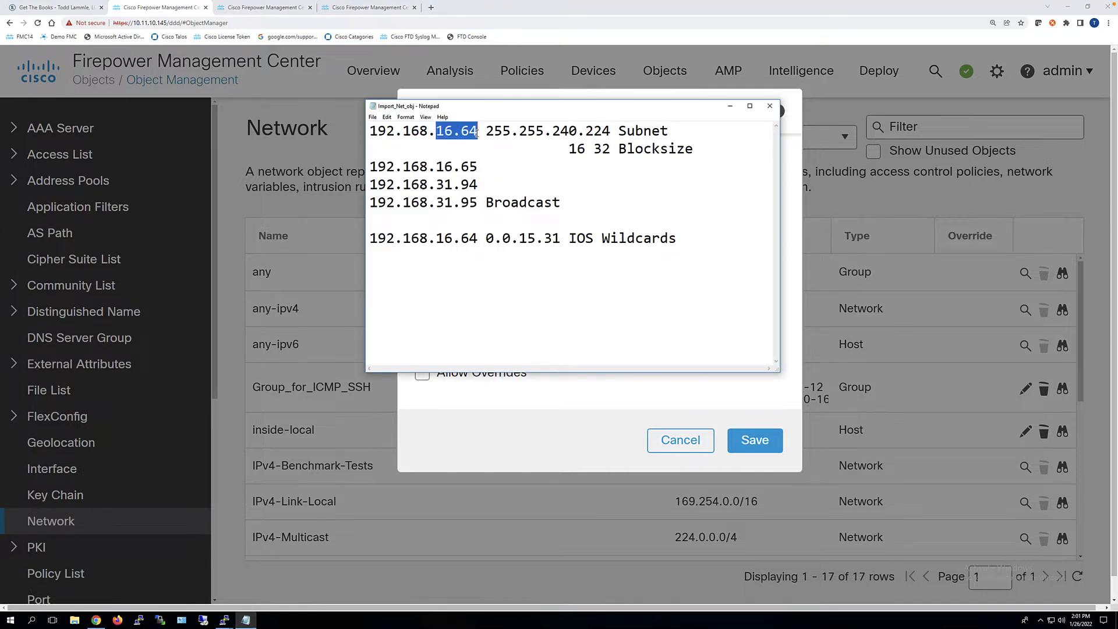
{"action": "double_click", "coordinate": [563, 130]}
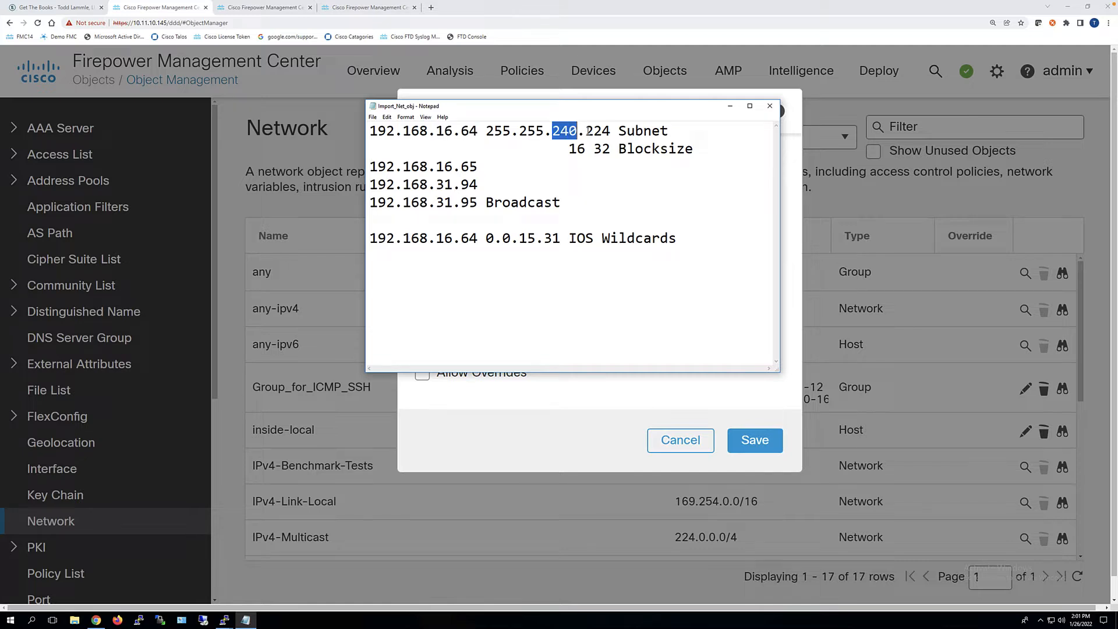
{"action": "double_click", "coordinate": [597, 131]}
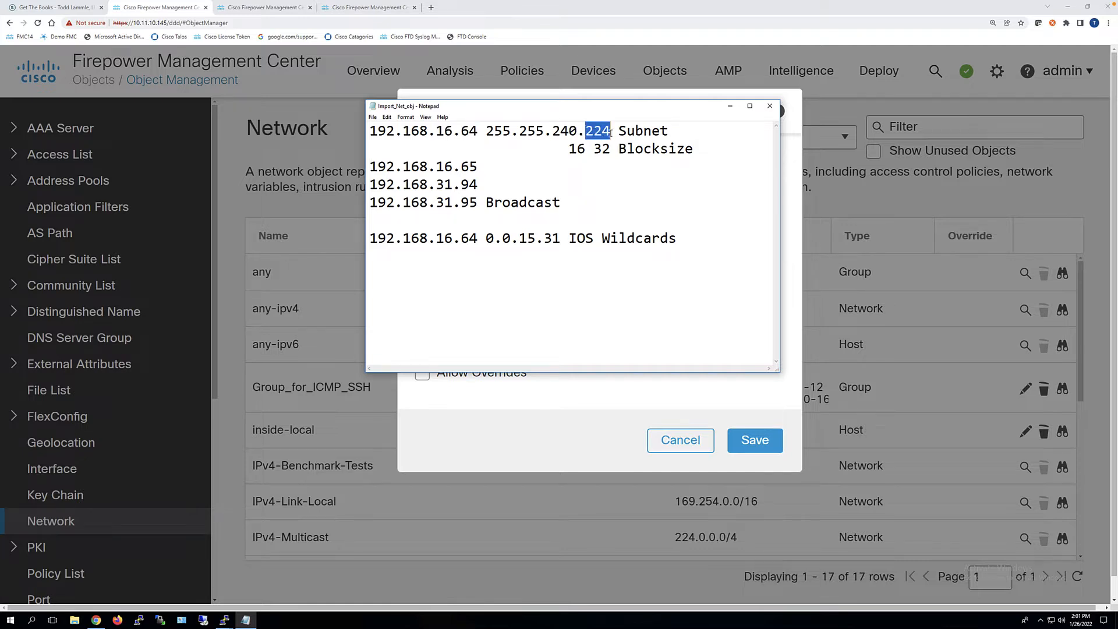
{"action": "mouse_move", "coordinate": [604, 152]}
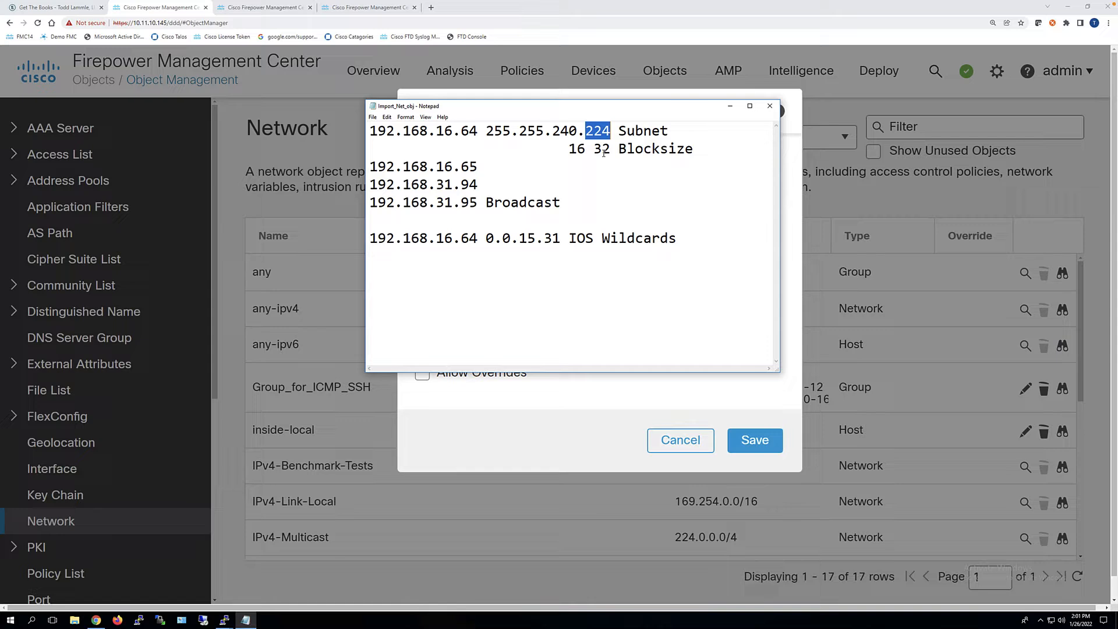
{"action": "left_click", "coordinate": [435, 131]}
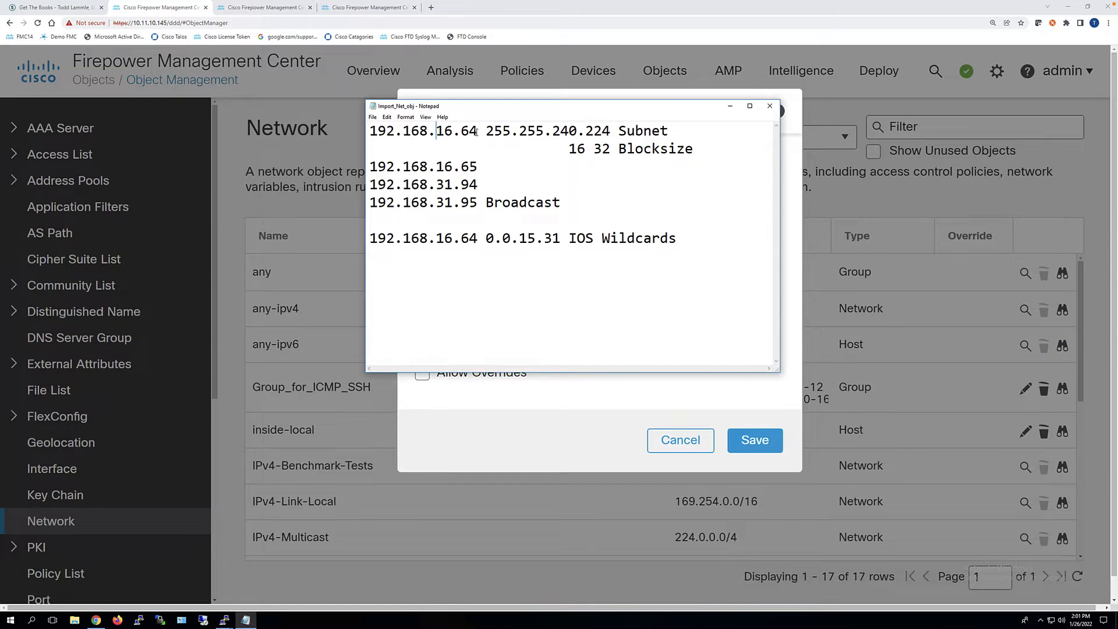
{"action": "double_click", "coordinate": [455, 130]}
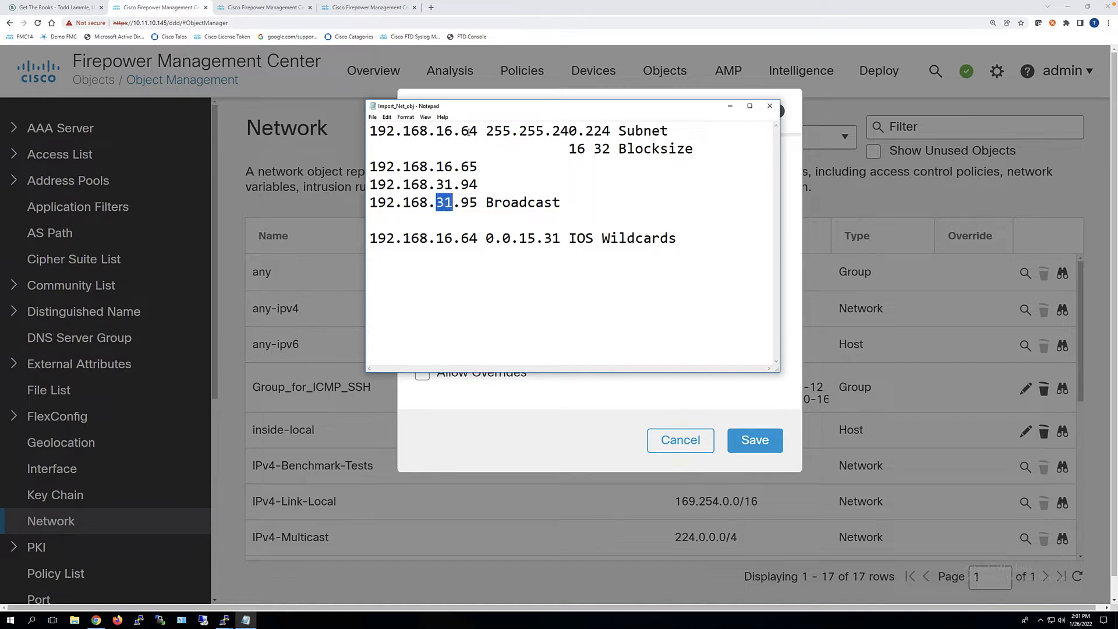
{"action": "mouse_move", "coordinate": [468, 209]}
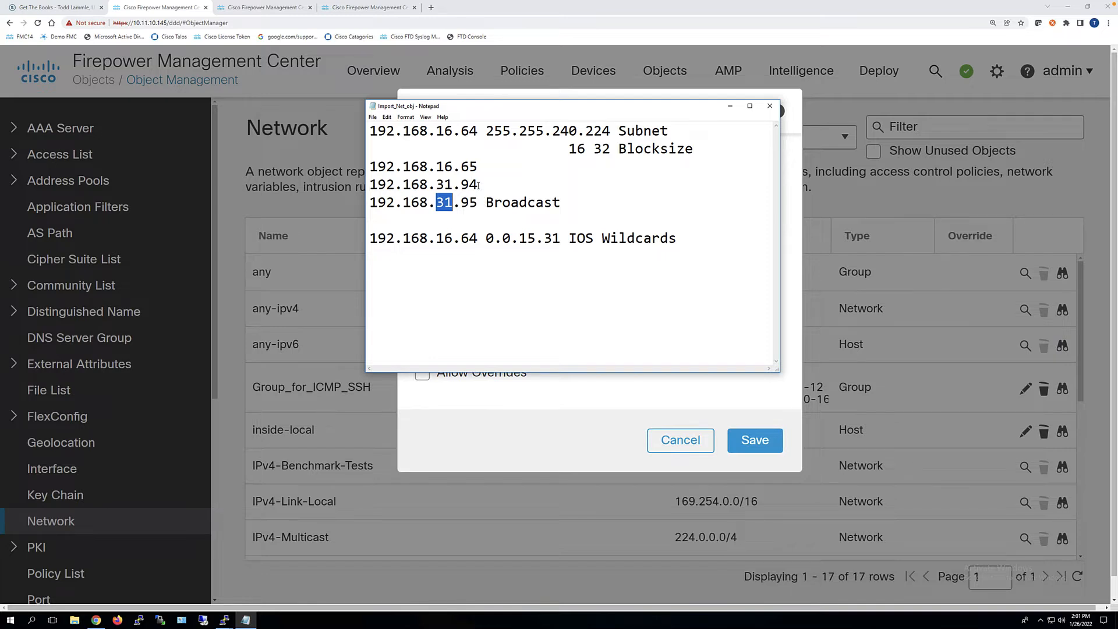
{"action": "mouse_move", "coordinate": [574, 255]}
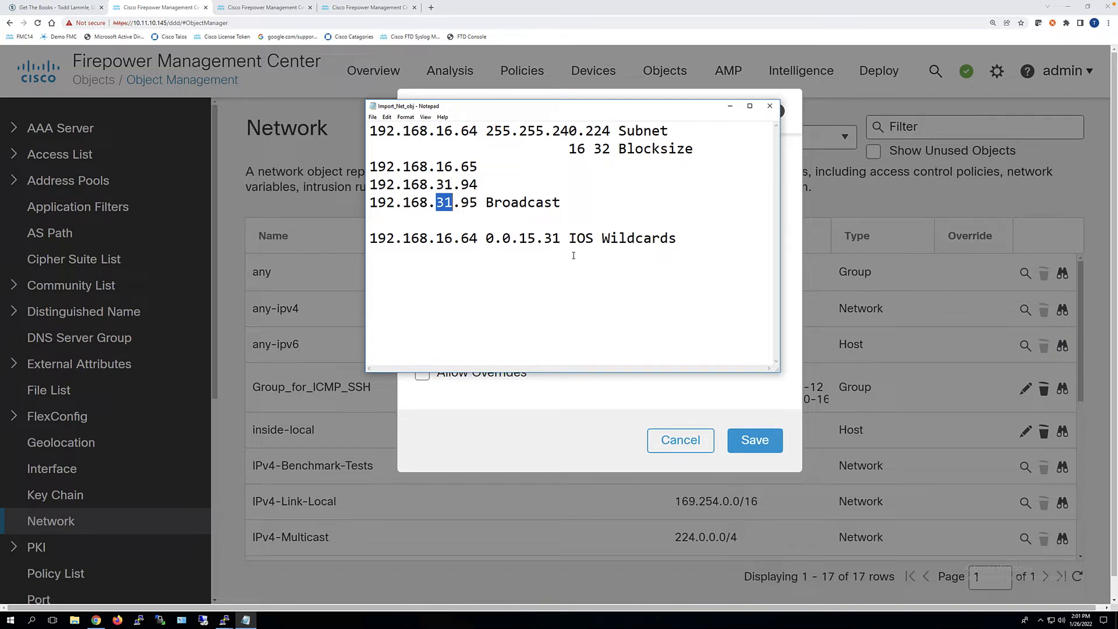
{"action": "mouse_move", "coordinate": [508, 245]}
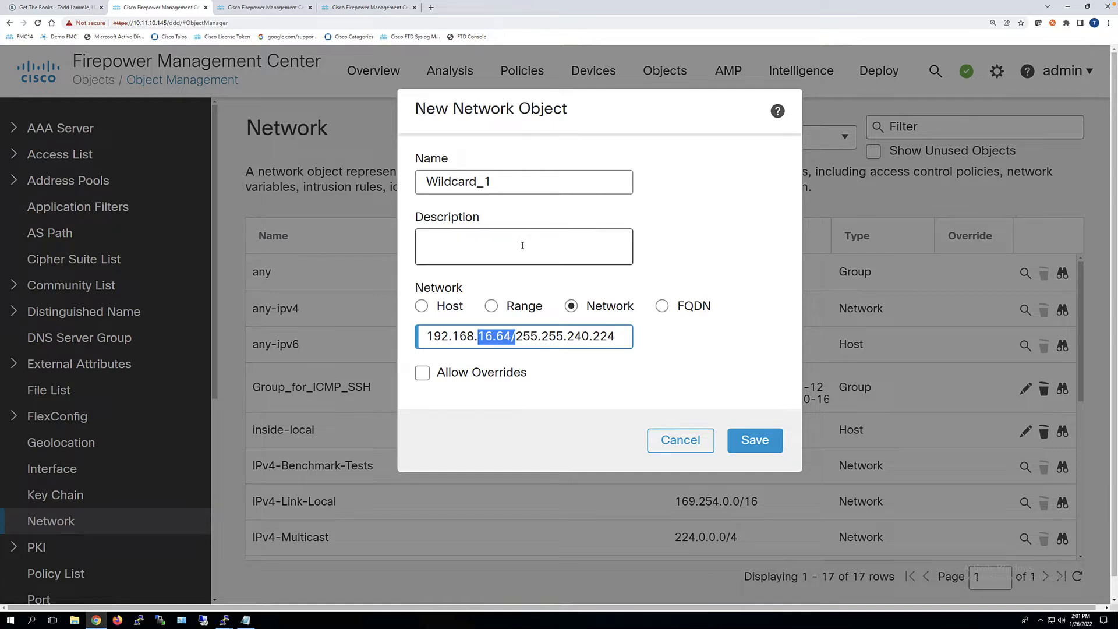
Save Wildcard_1, bringing the Network objects list to 18 entries.
{"action": "left_click", "coordinate": [755, 440]}
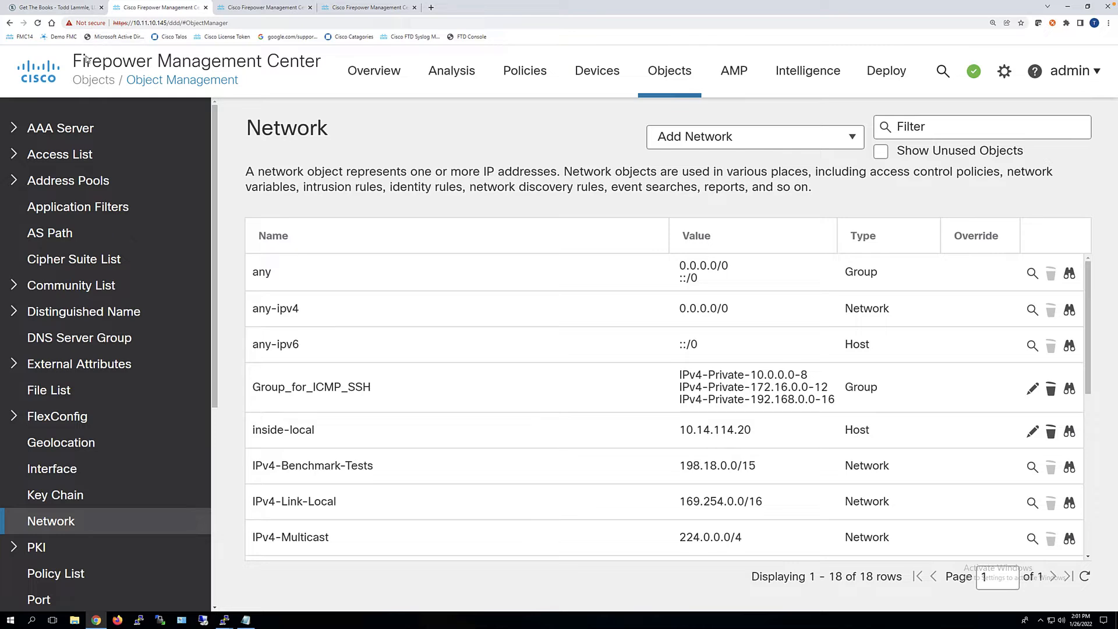
Scroll through the lammle.com Books page, then return to the Firepower Network objects list.
{"action": "left_click", "coordinate": [53, 7]}
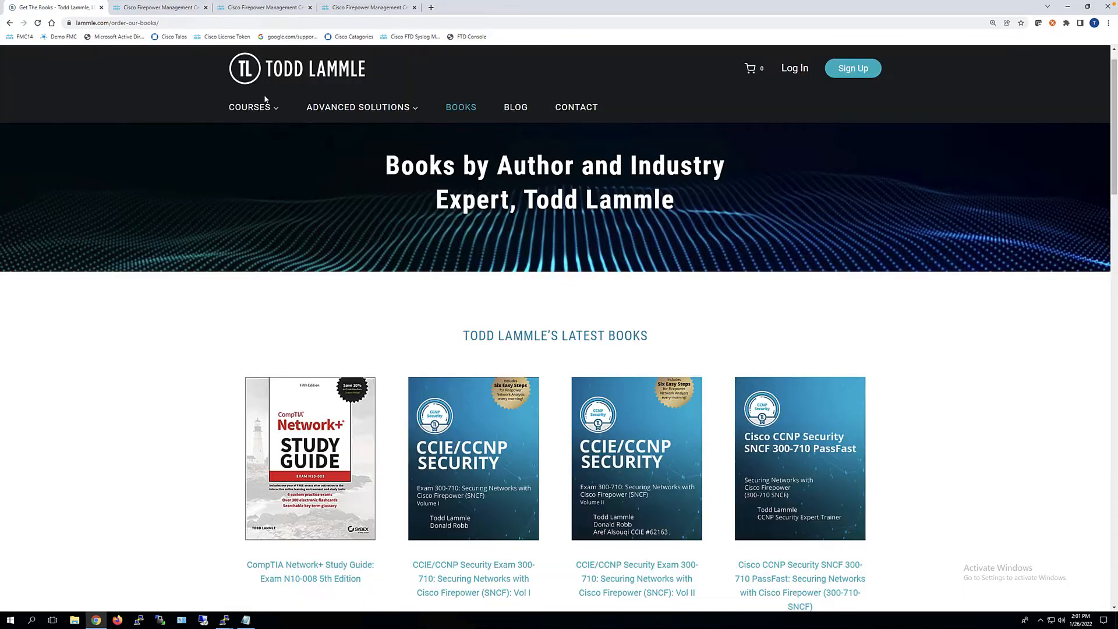
{"action": "scroll", "scroll_direction": "down", "scroll_amount": 3}
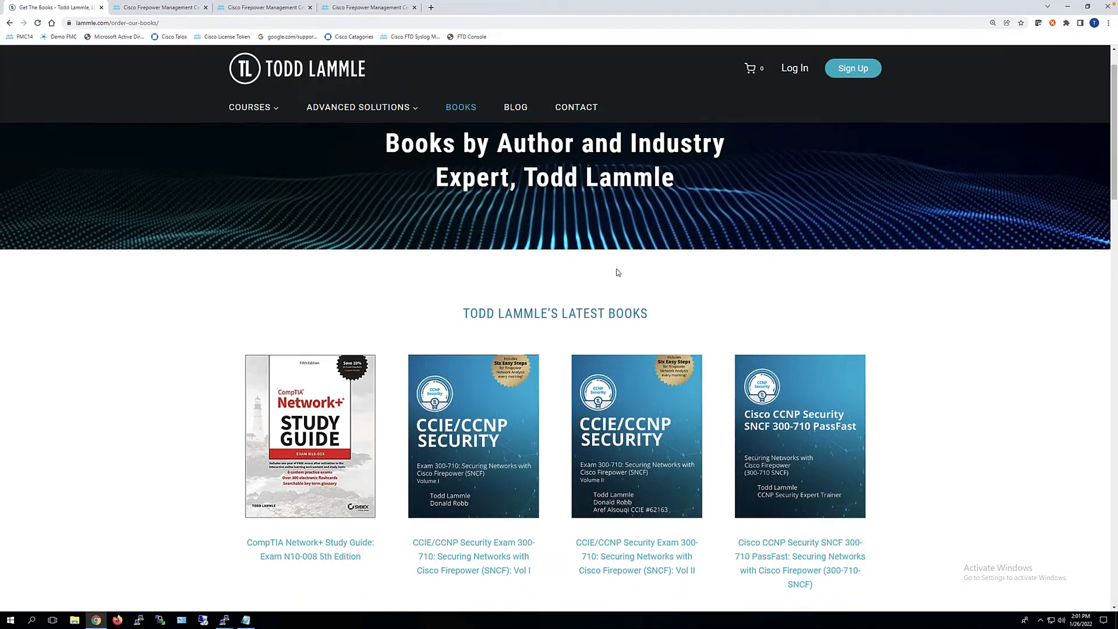
{"action": "scroll", "scroll_direction": "down", "scroll_amount": 3}
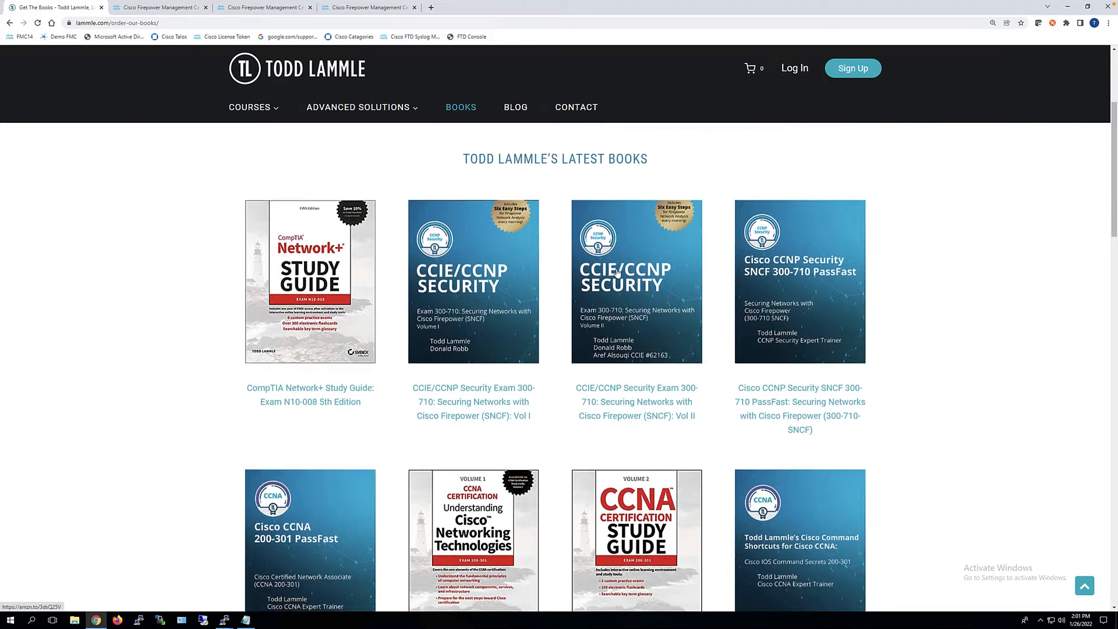
{"action": "scroll", "scroll_direction": "down", "scroll_amount": 3}
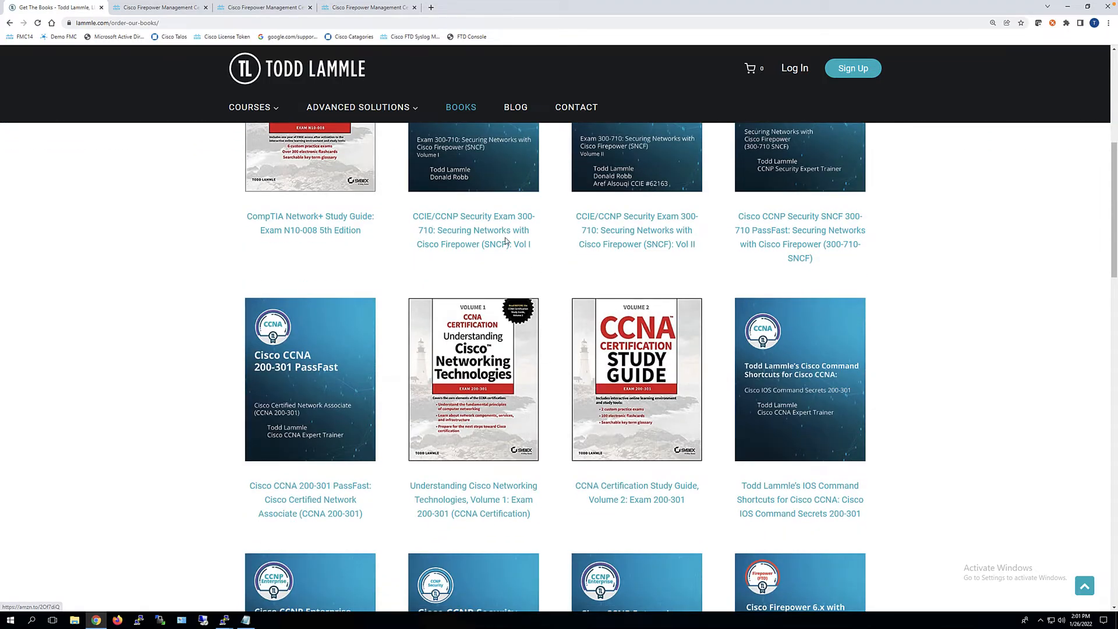
{"action": "left_click", "coordinate": [159, 7]}
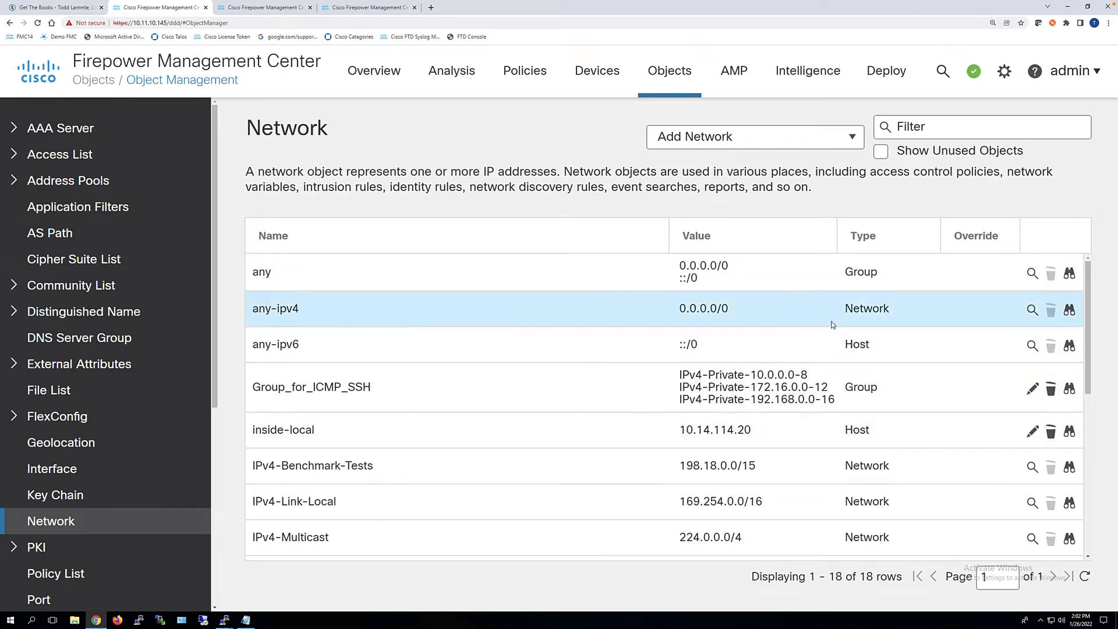
{"action": "scroll", "scroll_direction": "down", "scroll_amount": 3}
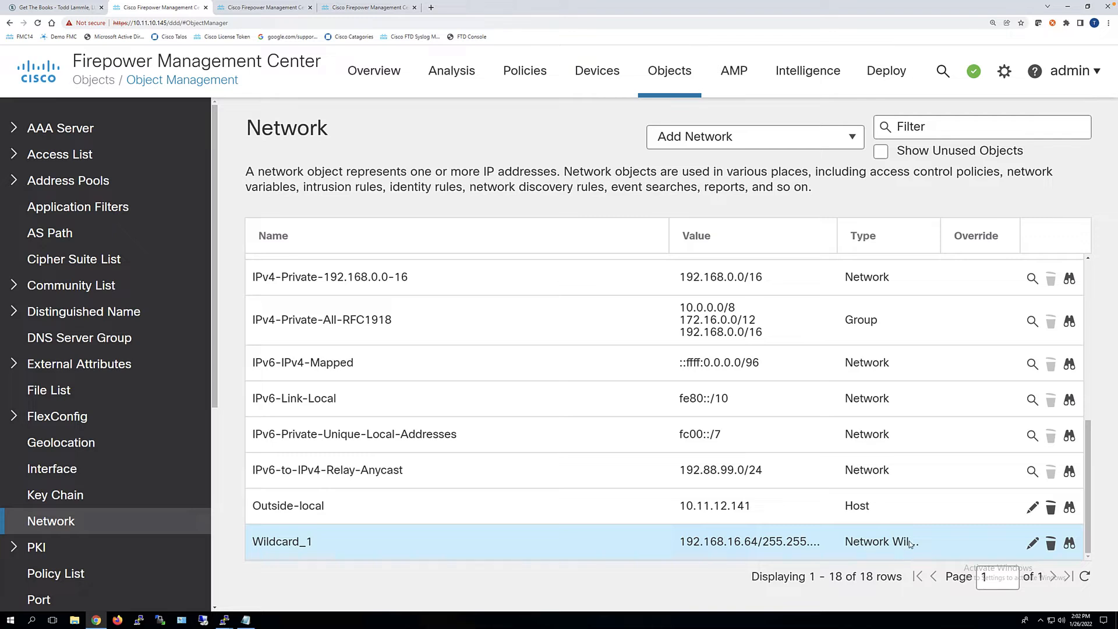
{"action": "mouse_move", "coordinate": [994, 244]}
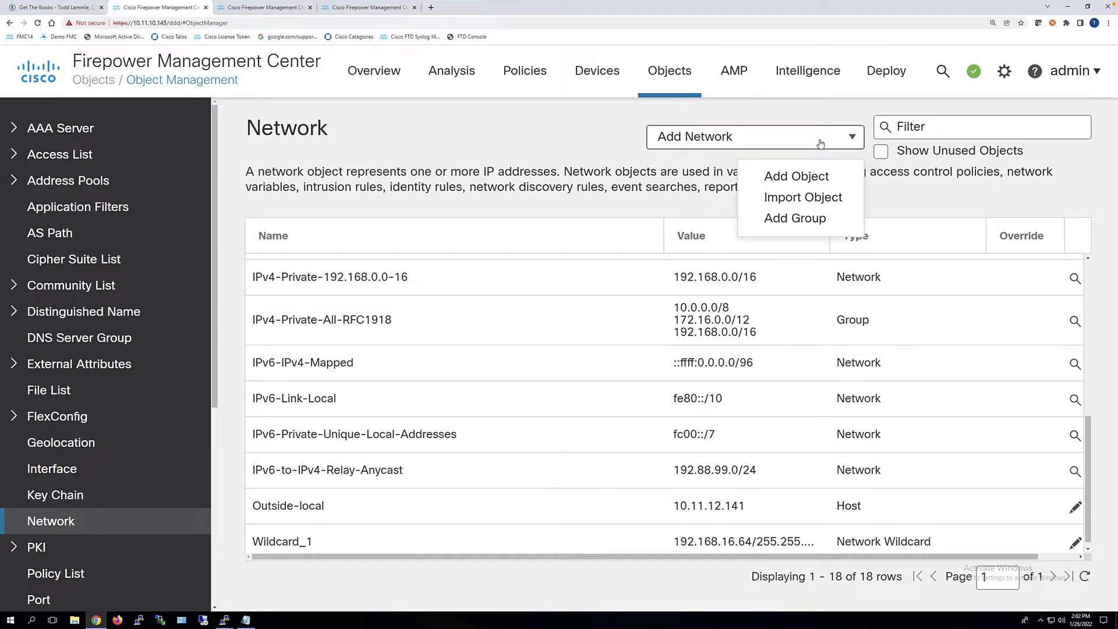
{"action": "mouse_move", "coordinate": [797, 176]}
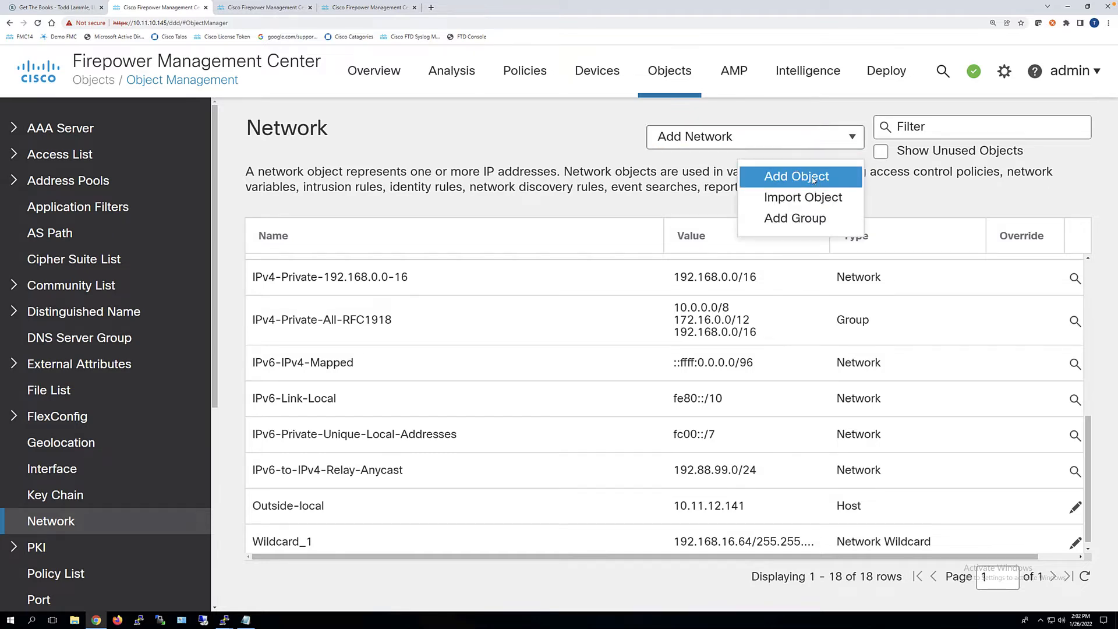
Save network object Wikdcard_2 as 10.200.0.16/255.255.240.248, checking the 240 and 248 mask octets.
{"action": "left_click", "coordinate": [797, 176]}
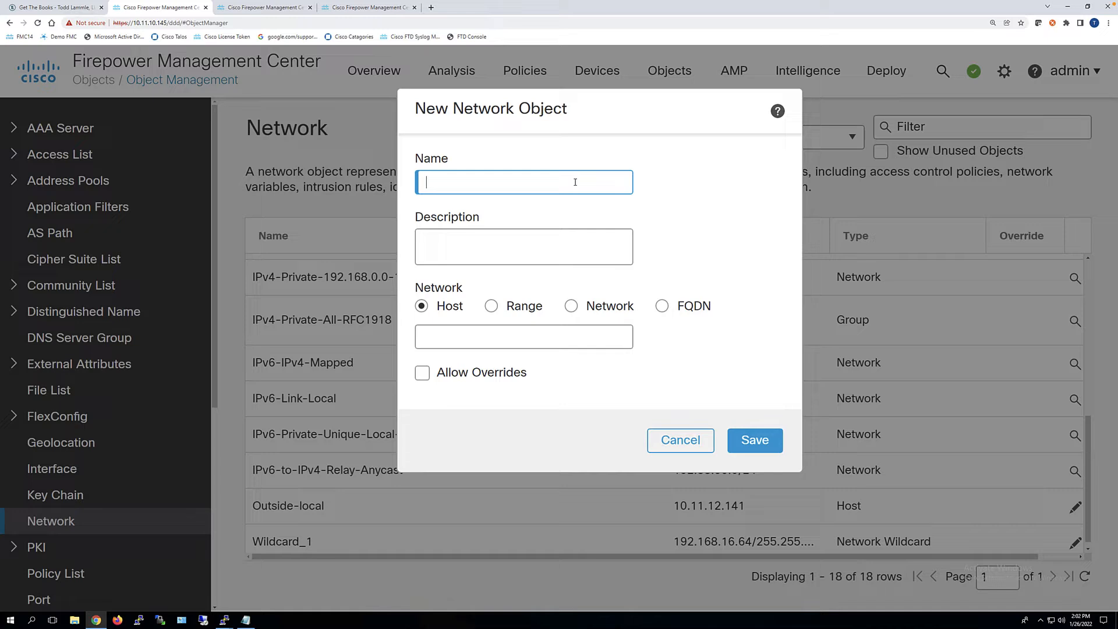
{"action": "type", "text": "Wikdcar"}
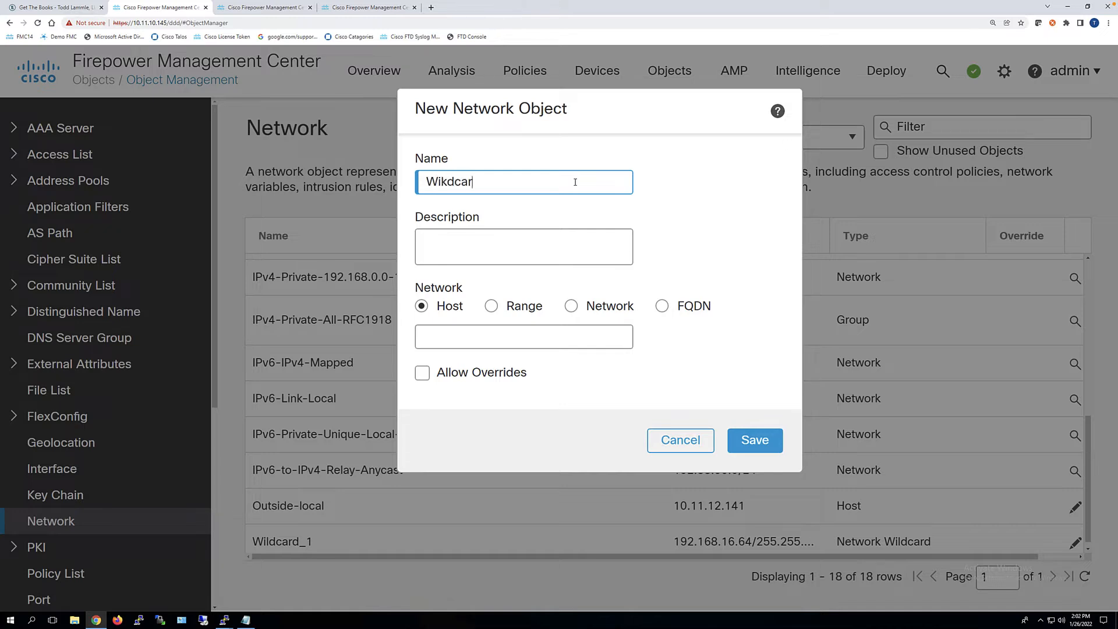
{"action": "type", "text": "d_2"}
{"action": "left_click", "coordinate": [524, 336]}
{"action": "type", "text": "10.200.0."}
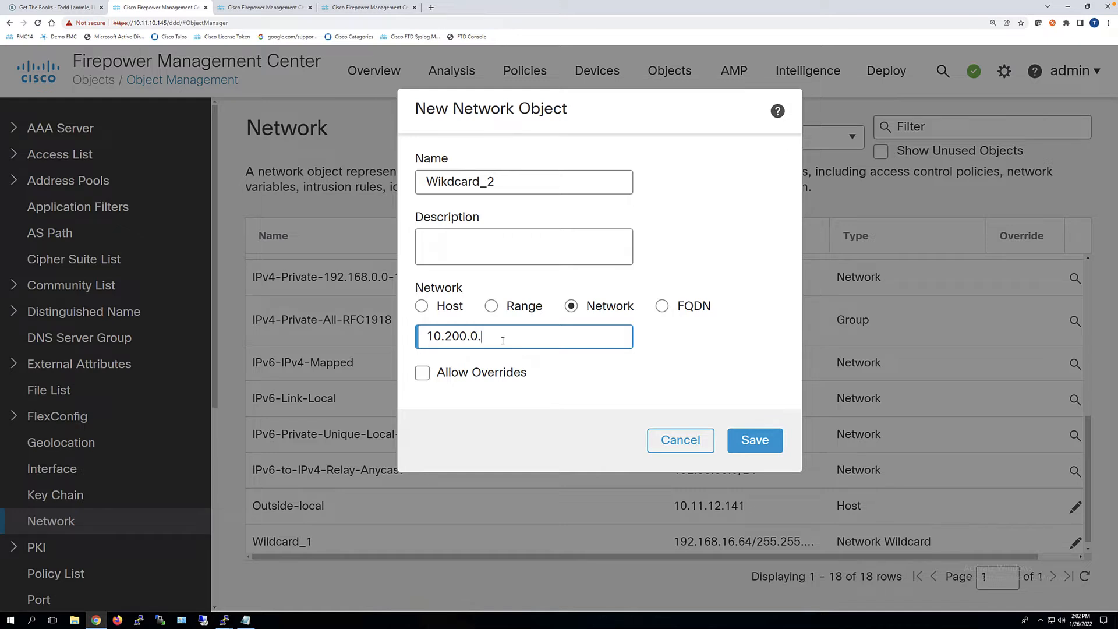
{"action": "type", "text": "16/"}
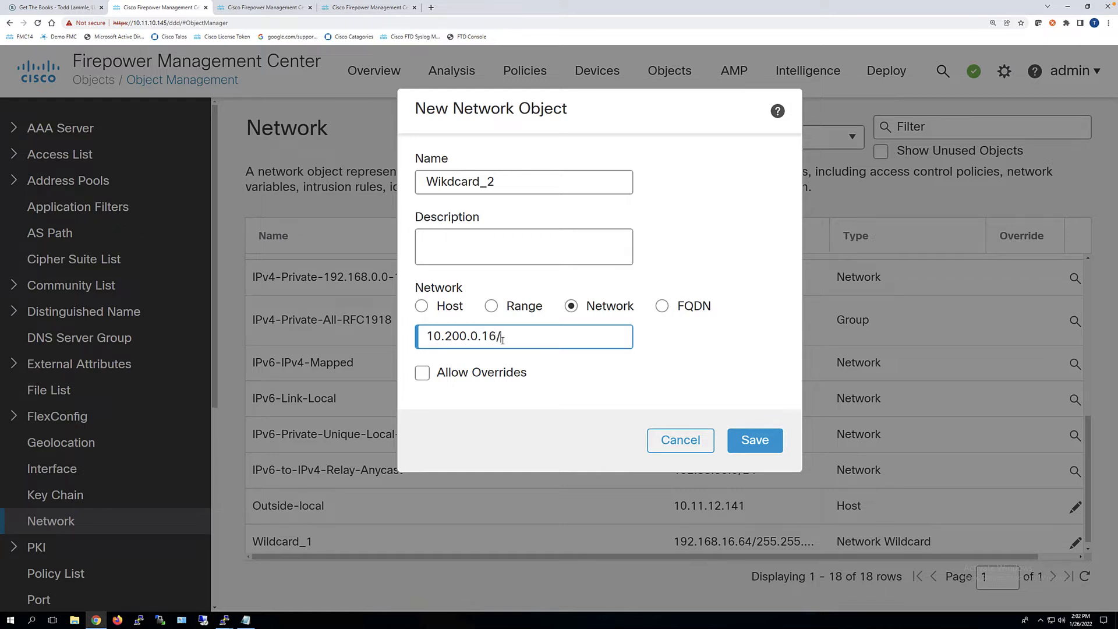
{"action": "type", "text": "255.255."}
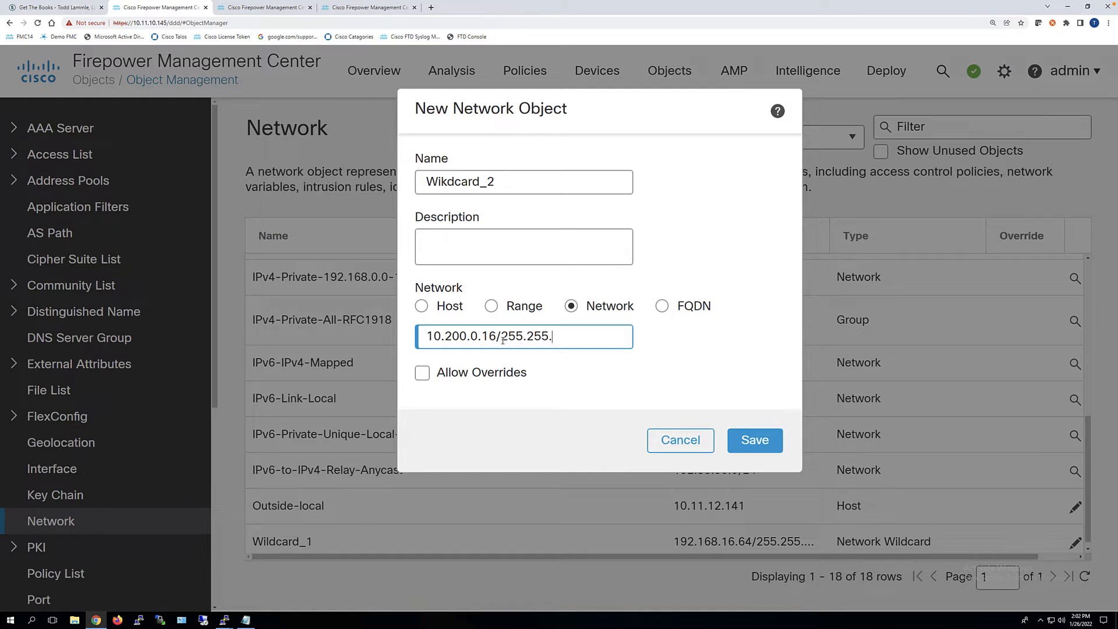
{"action": "type", "text": "240.24"}
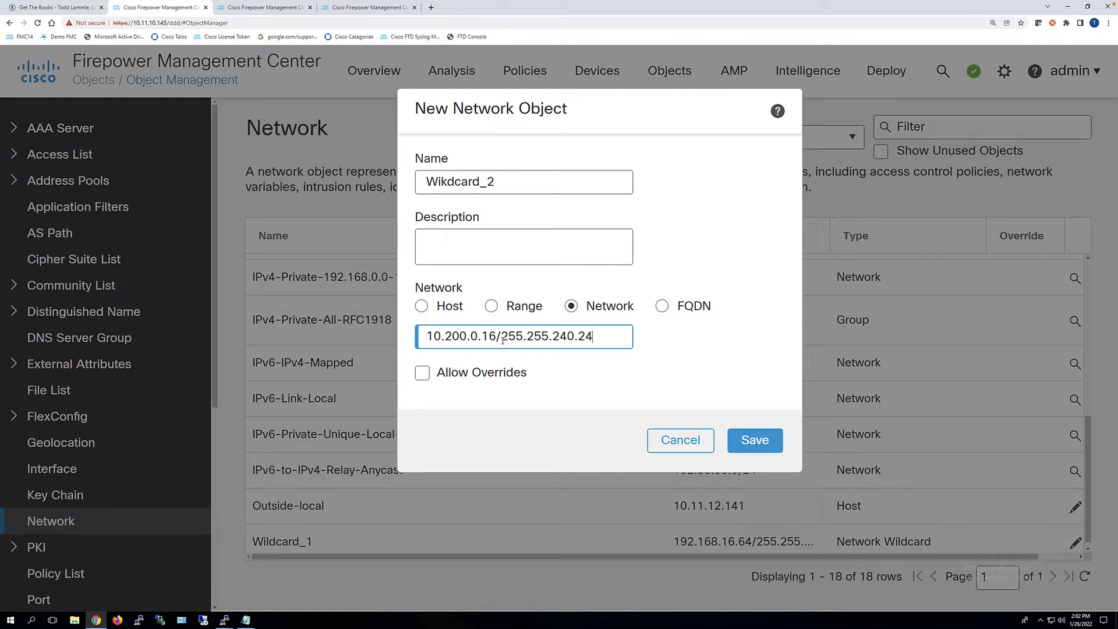
{"action": "type", "text": "8"}
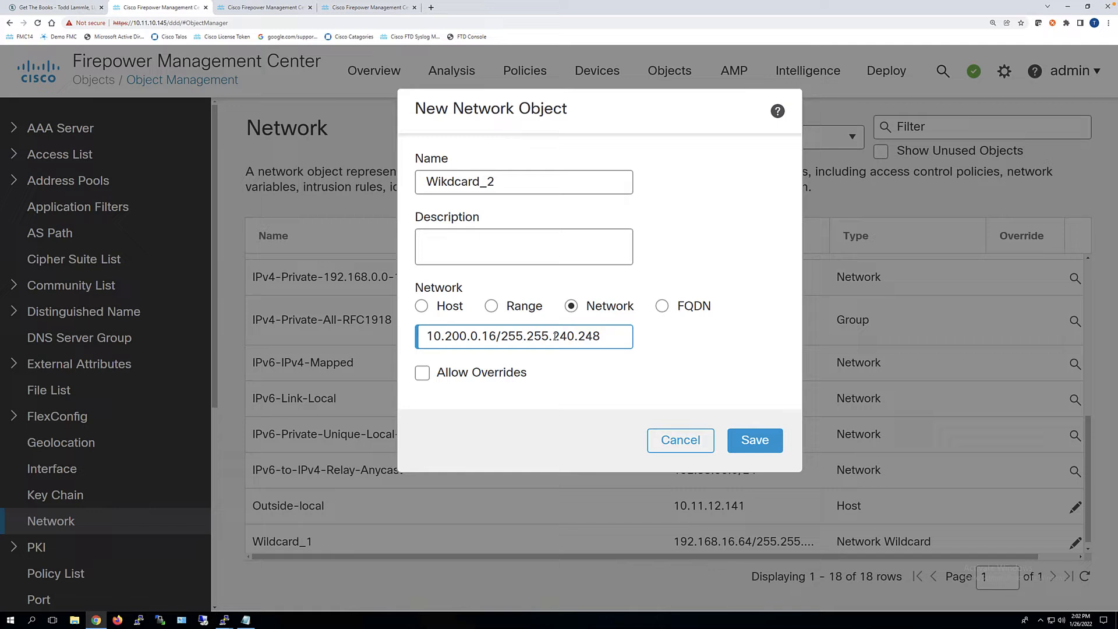
{"action": "double_click", "coordinate": [563, 336]}
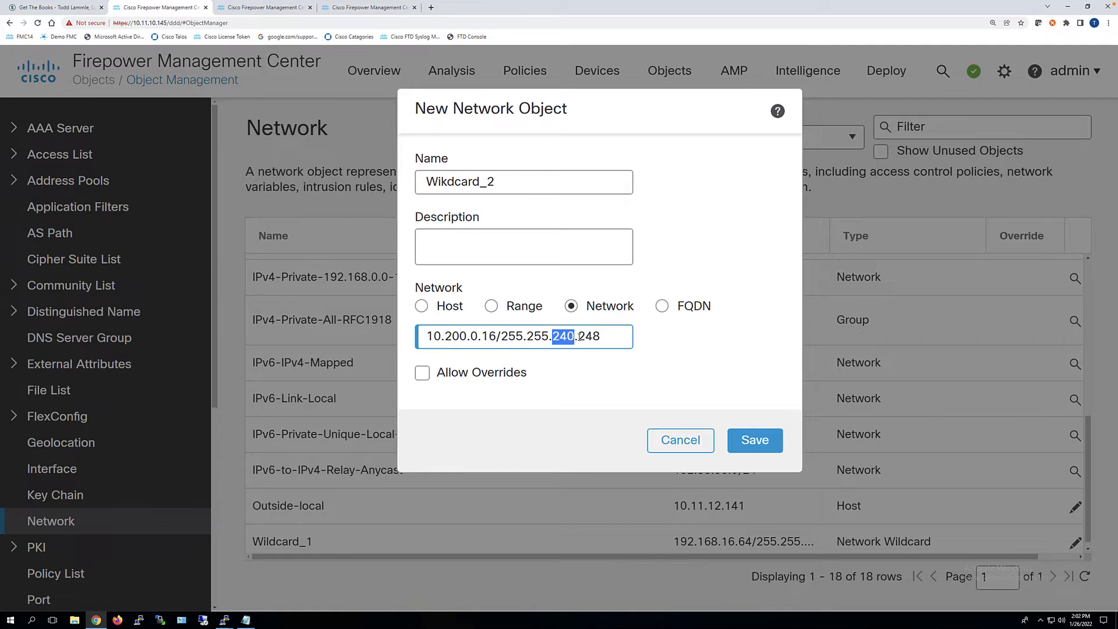
{"action": "double_click", "coordinate": [589, 336]}
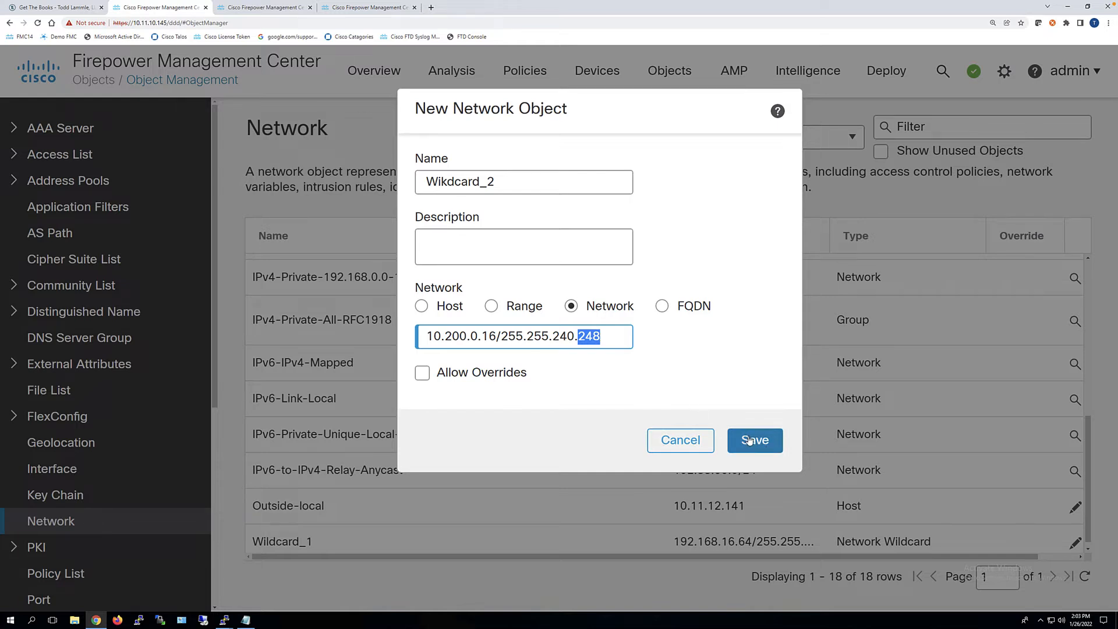
{"action": "left_click", "coordinate": [755, 440]}
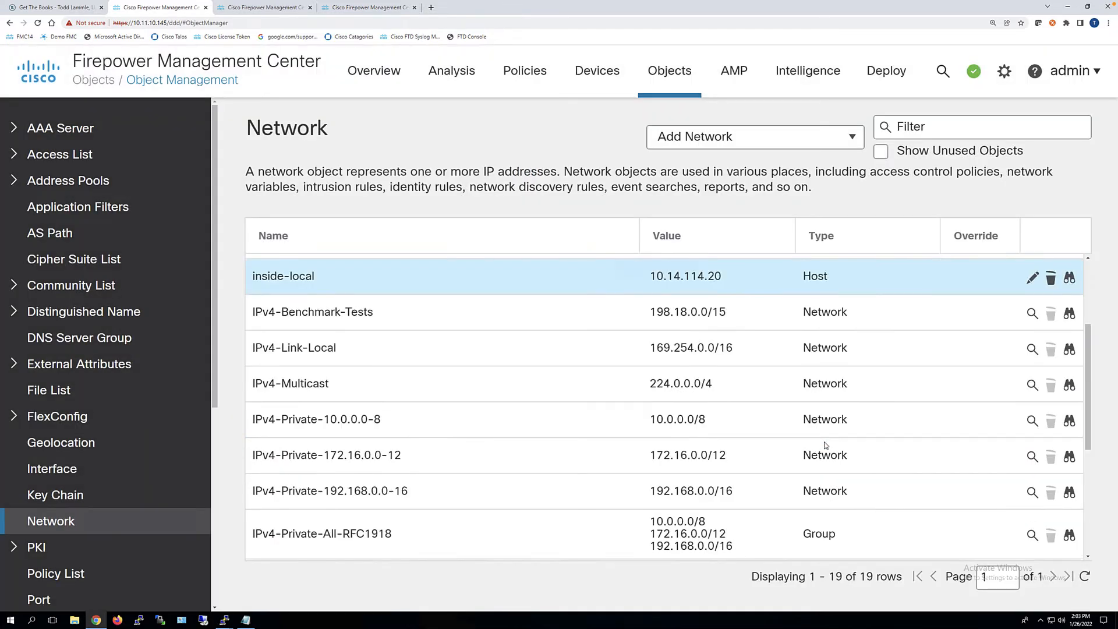
Scroll the object list to confirm Wikdcard_2, then switch to the ICMP Access platform settings.
{"action": "scroll", "scroll_direction": "down", "scroll_amount": 3}
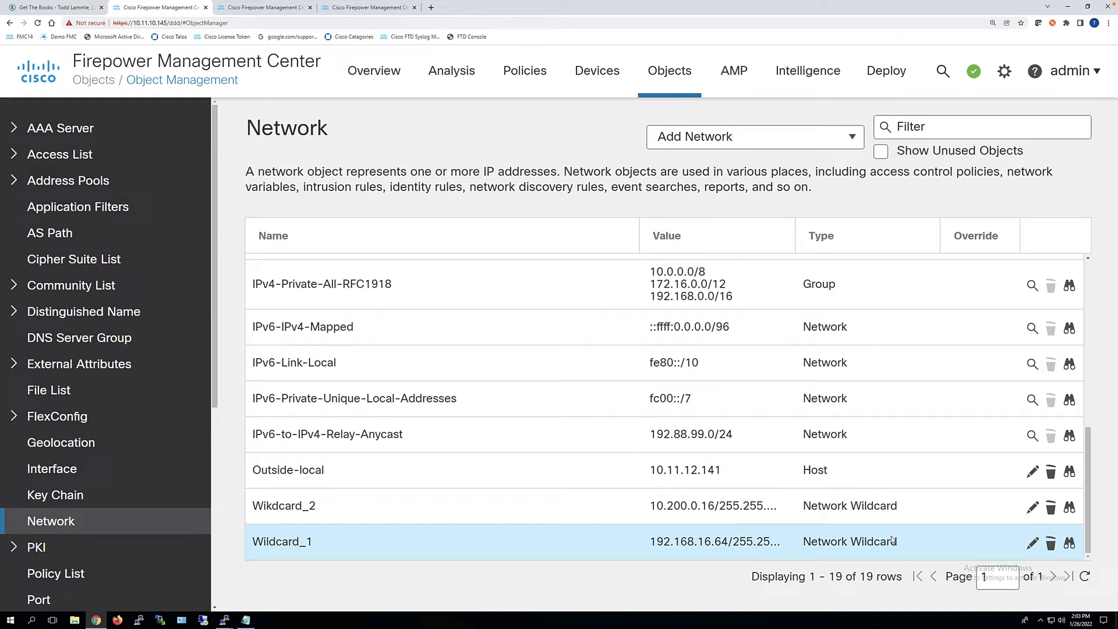
{"action": "mouse_move", "coordinate": [407, 128]}
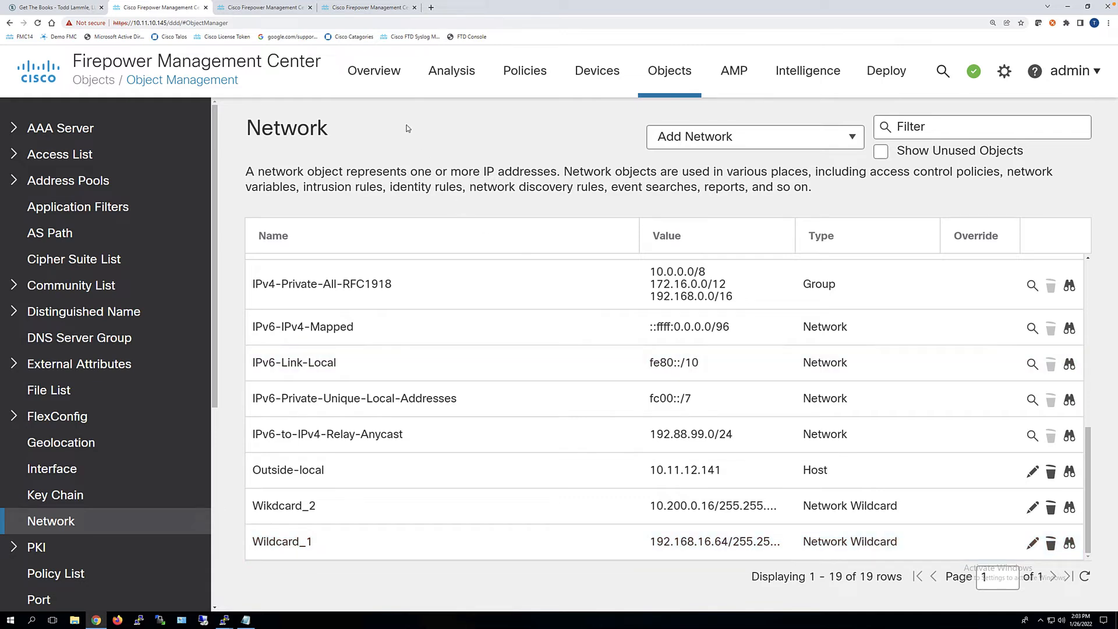
{"action": "left_click", "coordinate": [264, 7]}
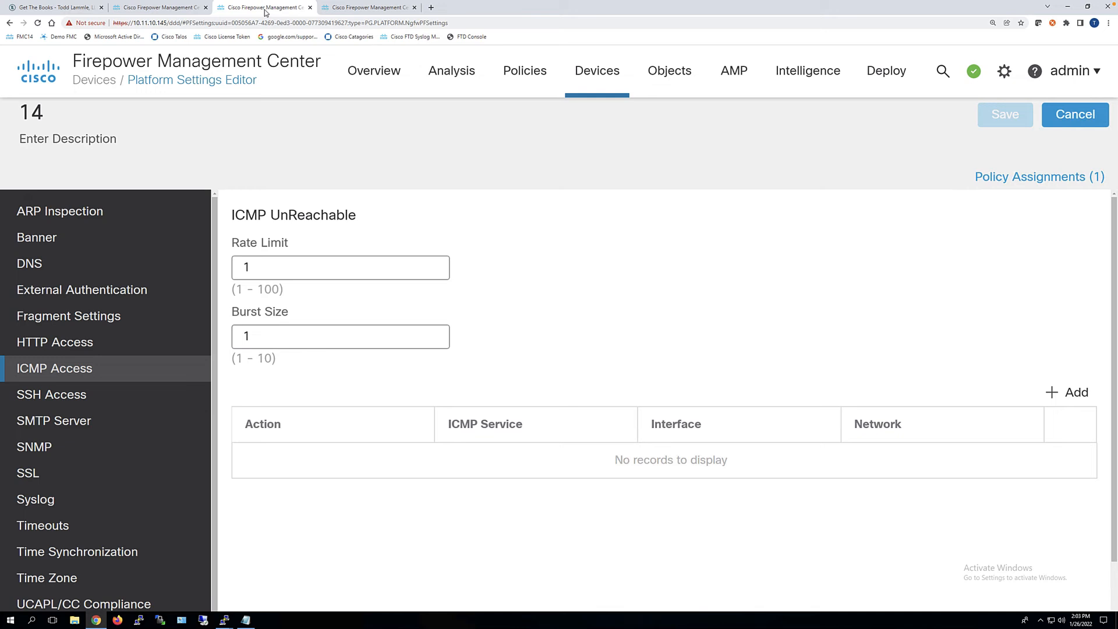
{"action": "mouse_move", "coordinate": [920, 283]}
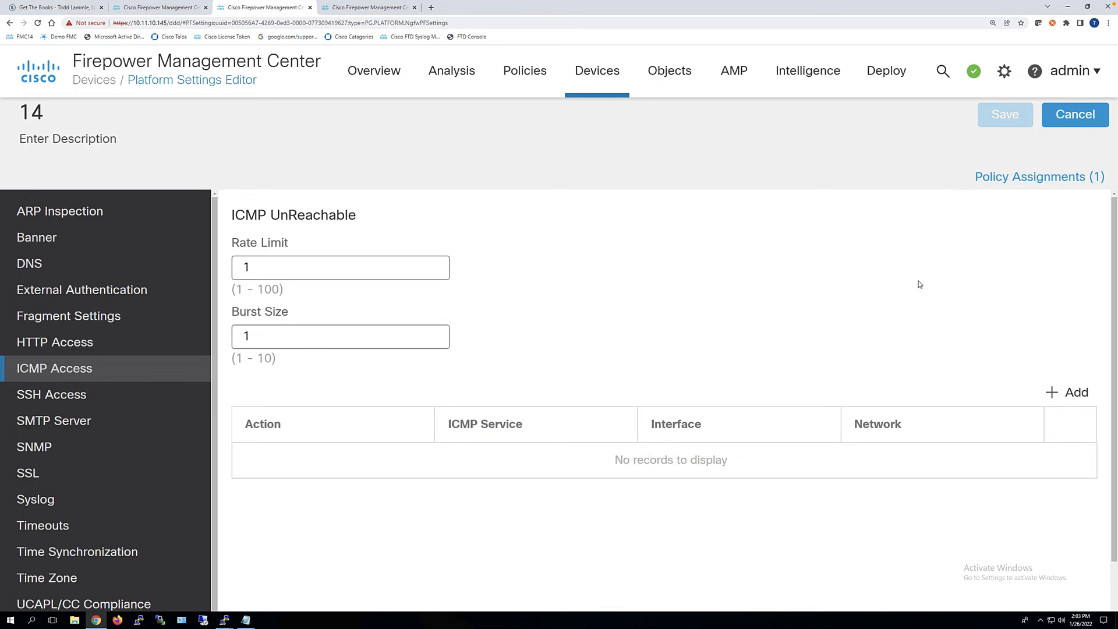
{"action": "mouse_move", "coordinate": [82, 368]}
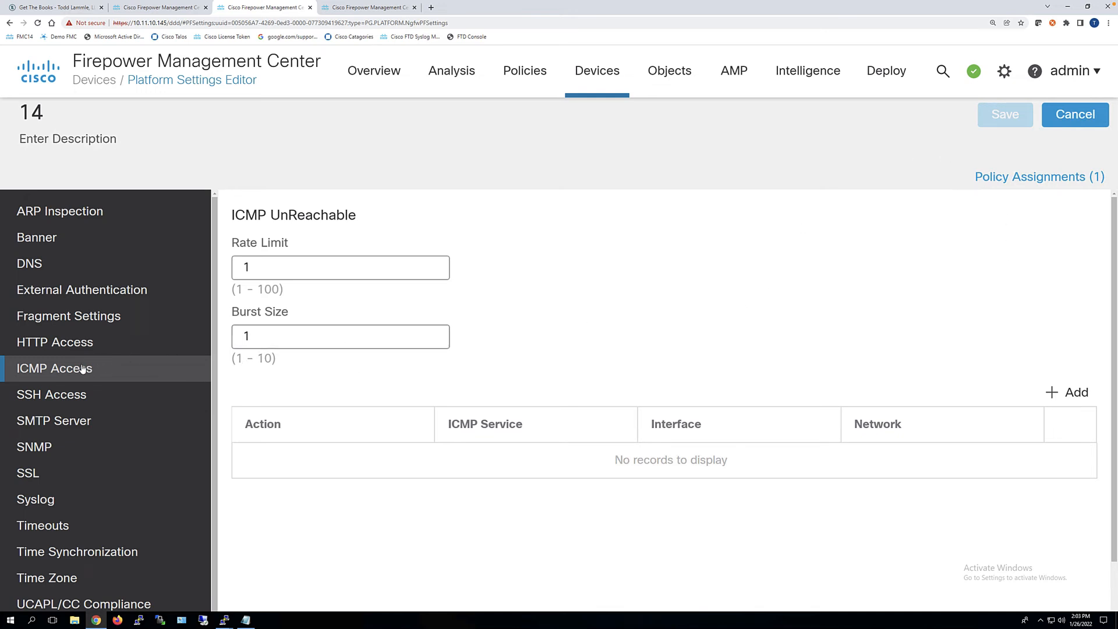
{"action": "mouse_move", "coordinate": [54, 343]}
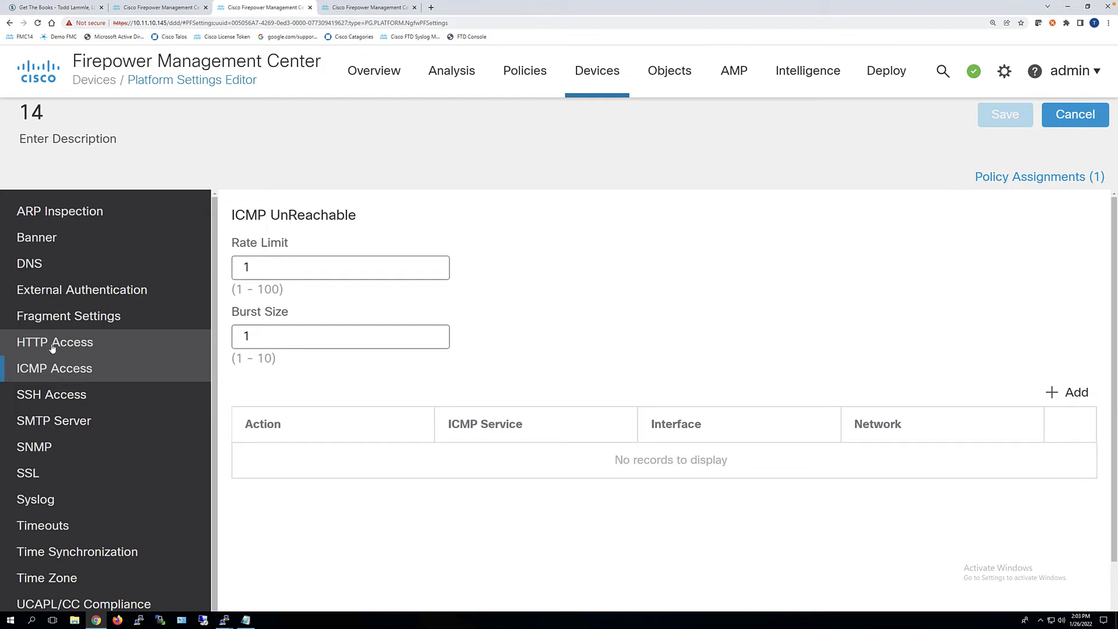
{"action": "mouse_move", "coordinate": [1041, 216]}
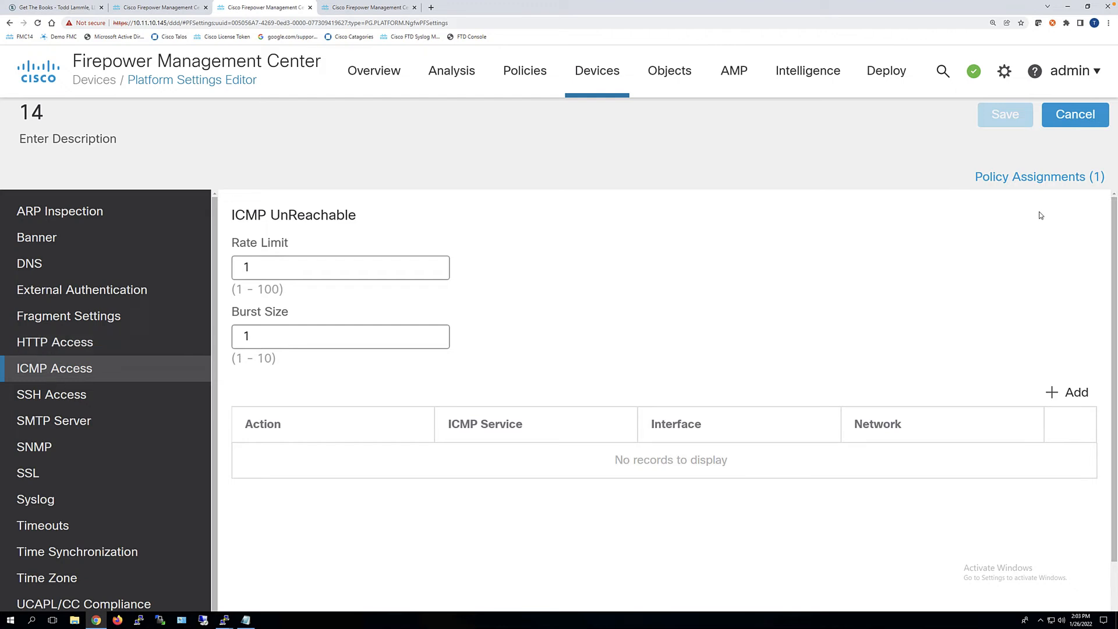
Open the Add ICMP rule dialog on the ICMP Access page.
{"action": "left_click", "coordinate": [1073, 392]}
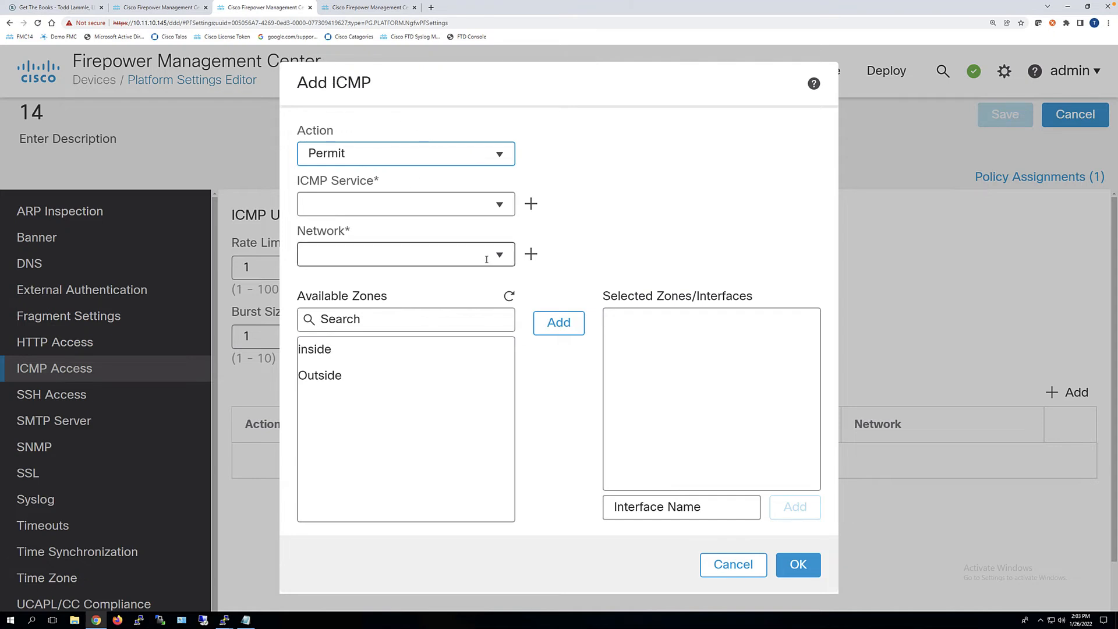
Choose Group_for_ICMP_SSH as the ICMP rule's network, then cancel the draft rule.
{"action": "left_click", "coordinate": [499, 254]}
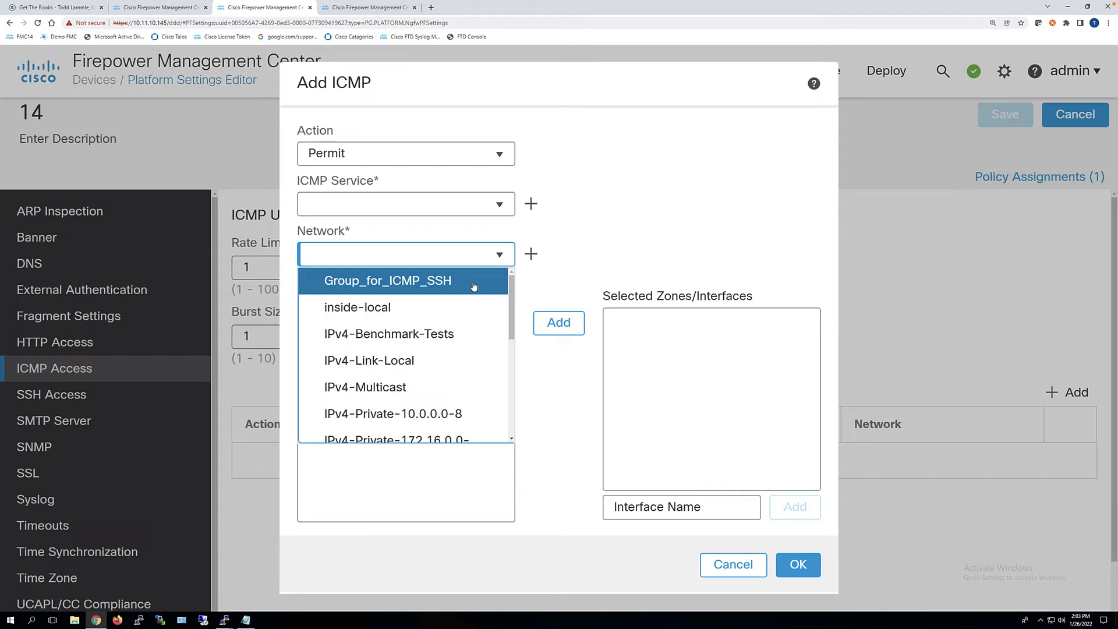
{"action": "mouse_move", "coordinate": [388, 280]}
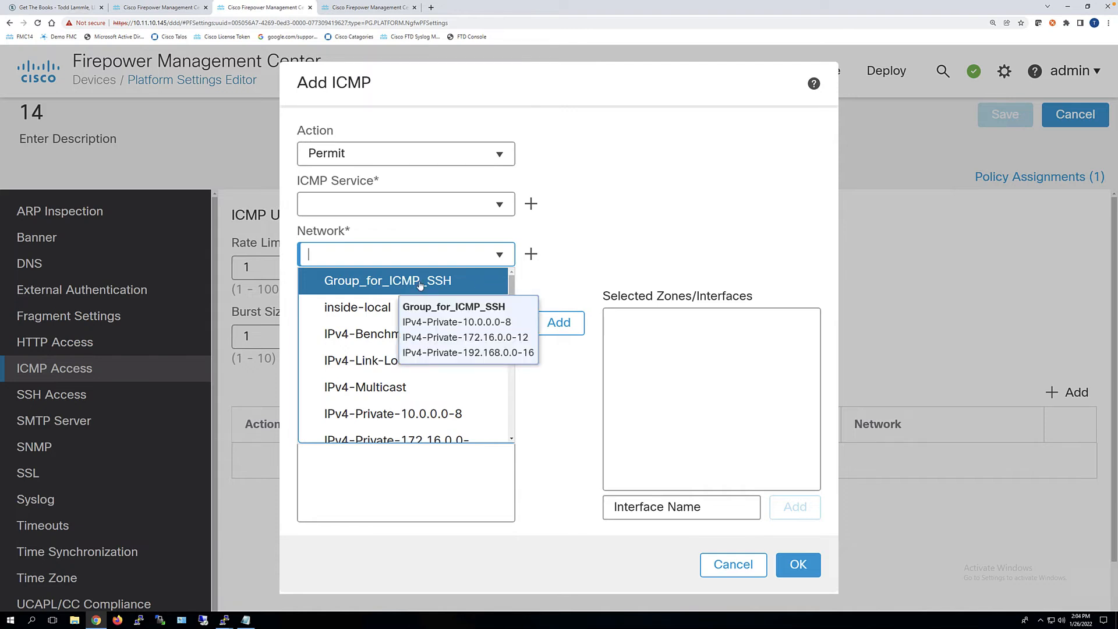
{"action": "left_click", "coordinate": [388, 280]}
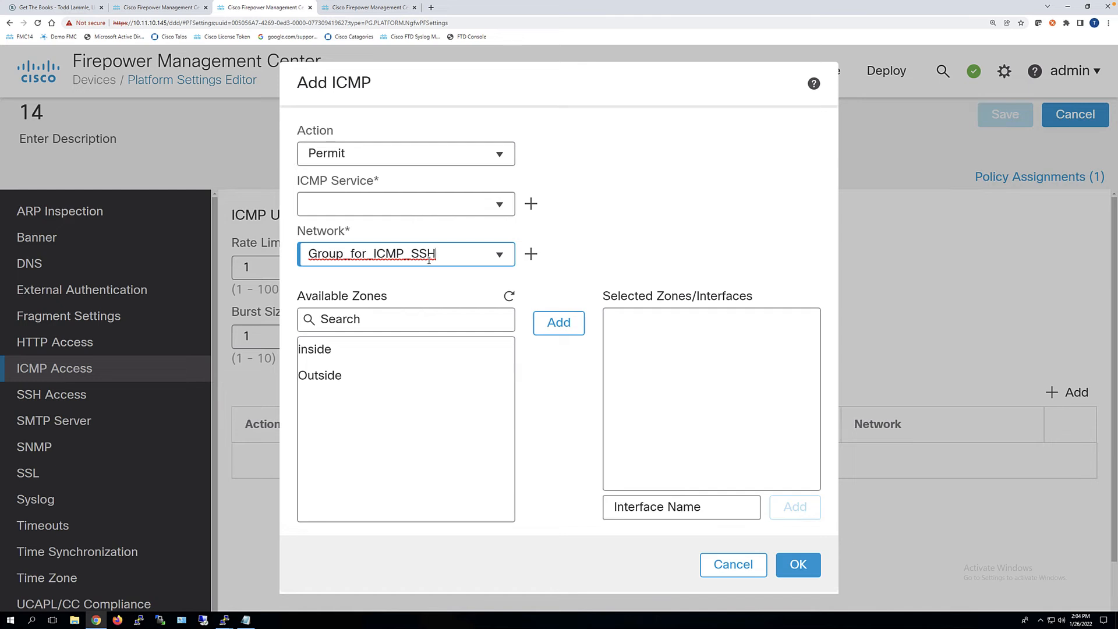
{"action": "mouse_move", "coordinate": [681, 505]}
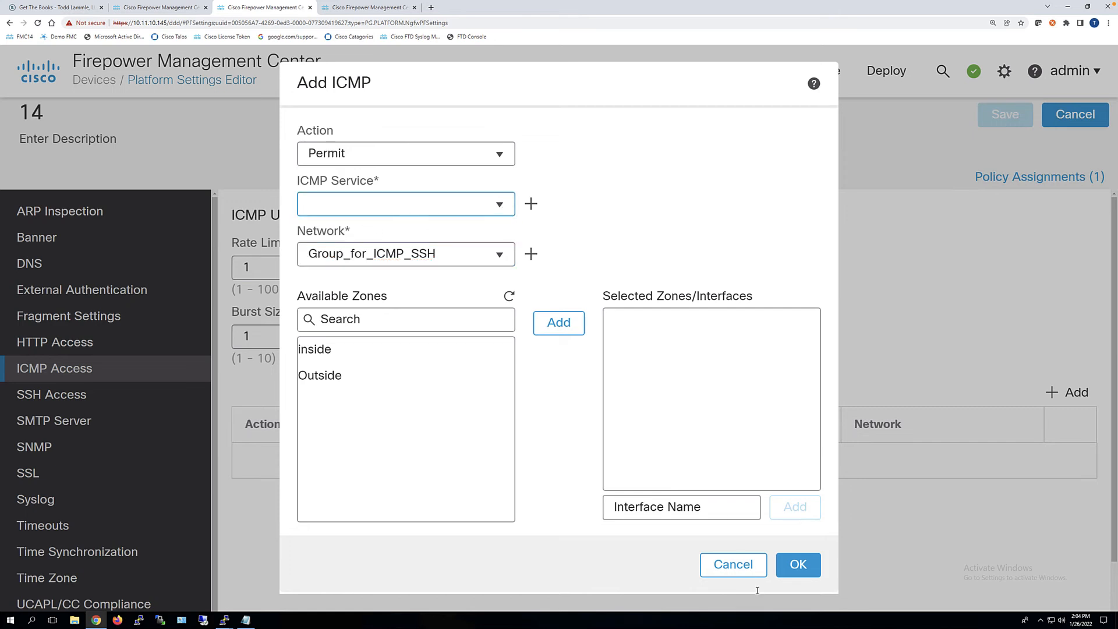
{"action": "mouse_move", "coordinate": [733, 565]}
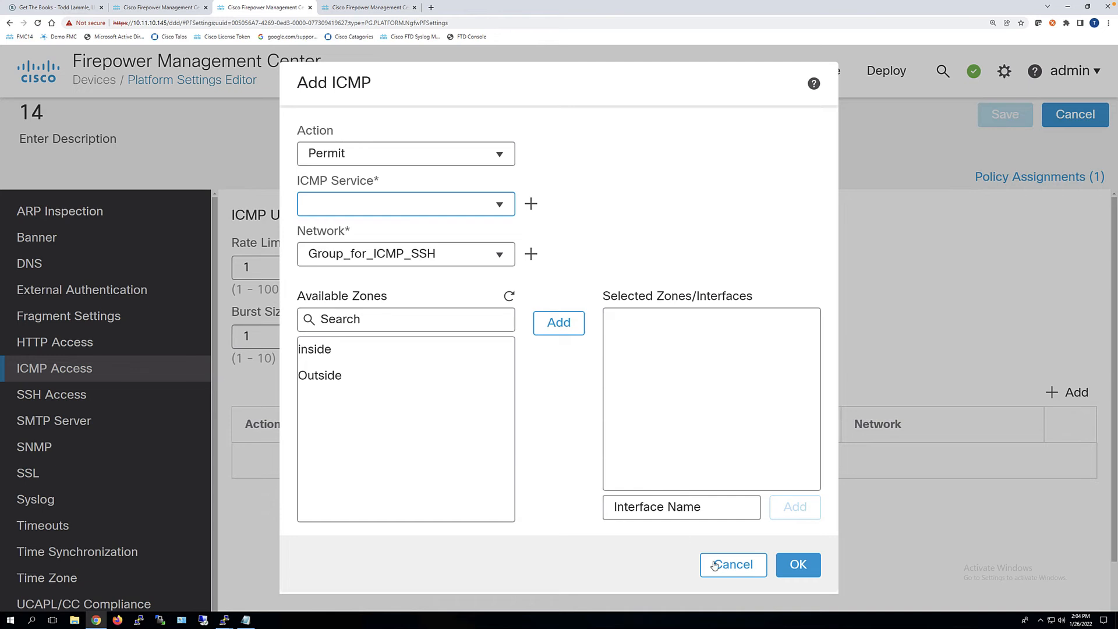
{"action": "left_click", "coordinate": [733, 565]}
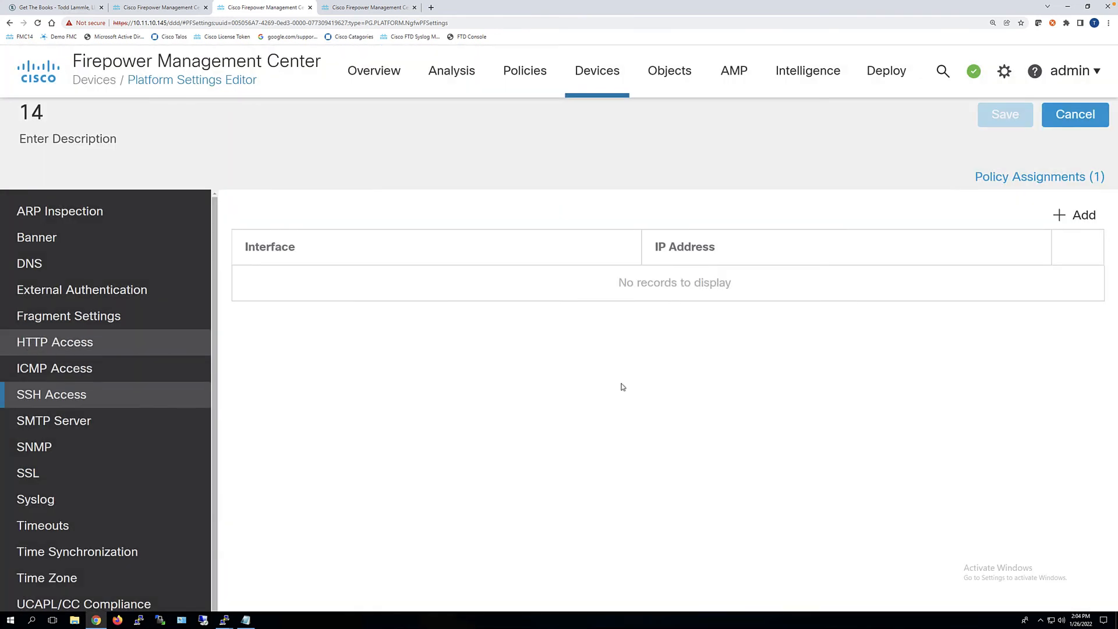
{"action": "left_click", "coordinate": [1081, 215]}
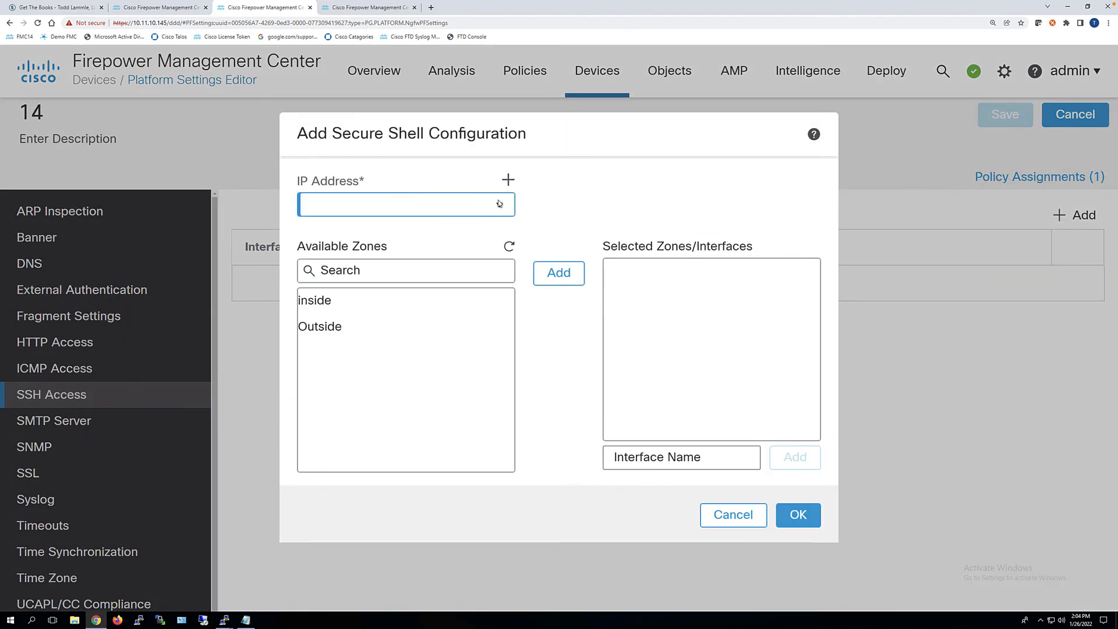
{"action": "left_click", "coordinate": [405, 204]}
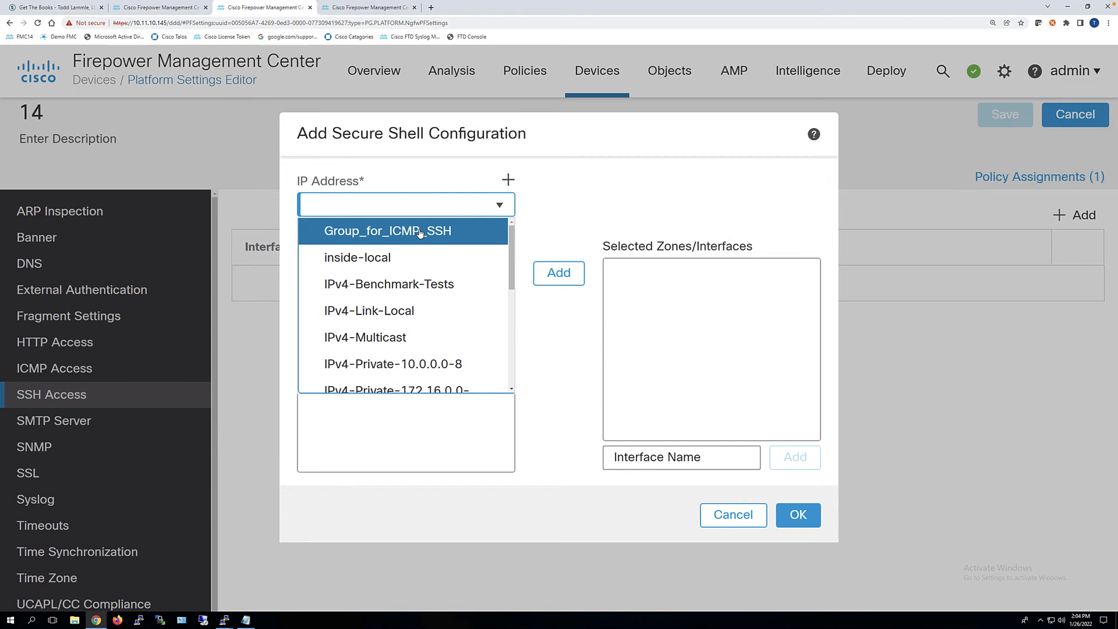
{"action": "left_click", "coordinate": [386, 231]}
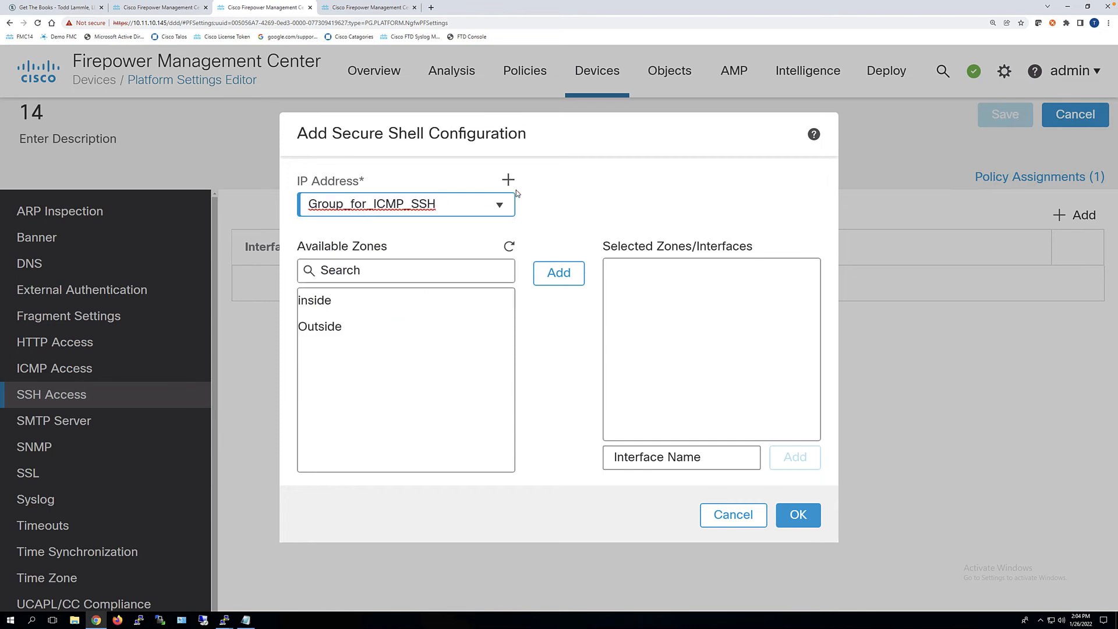
{"action": "left_click", "coordinate": [733, 515]}
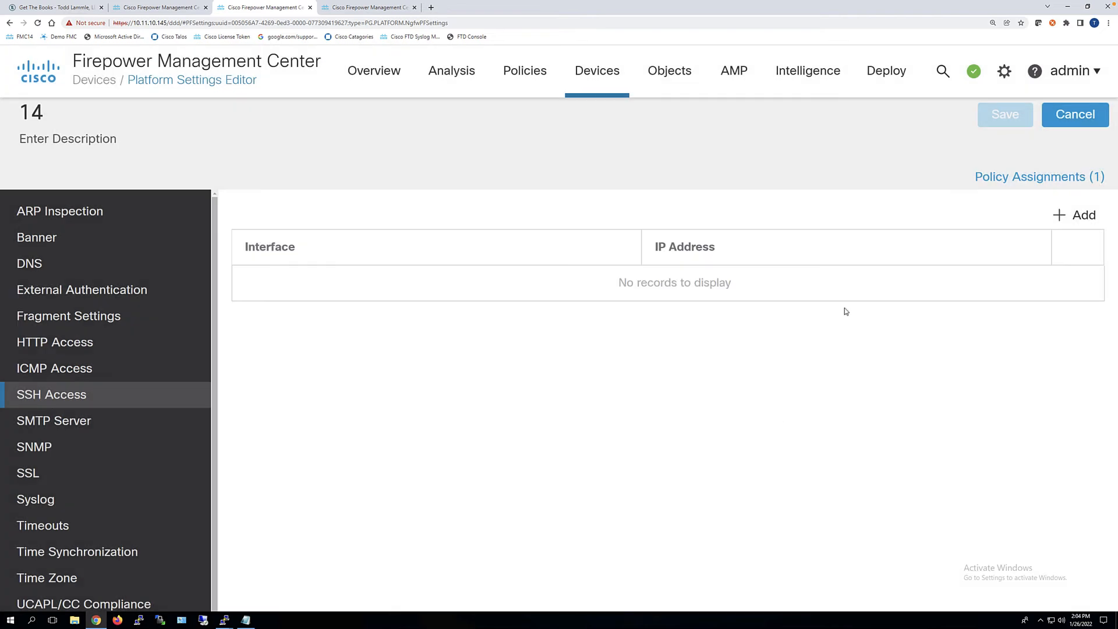
{"action": "mouse_move", "coordinate": [905, 141]}
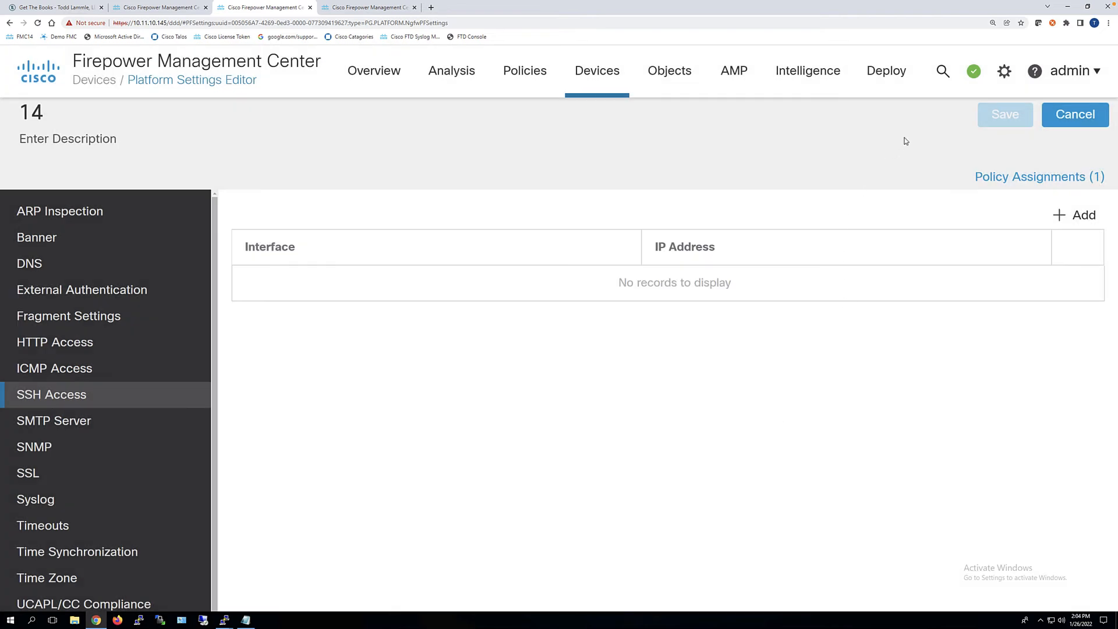
{"action": "mouse_move", "coordinate": [886, 70]}
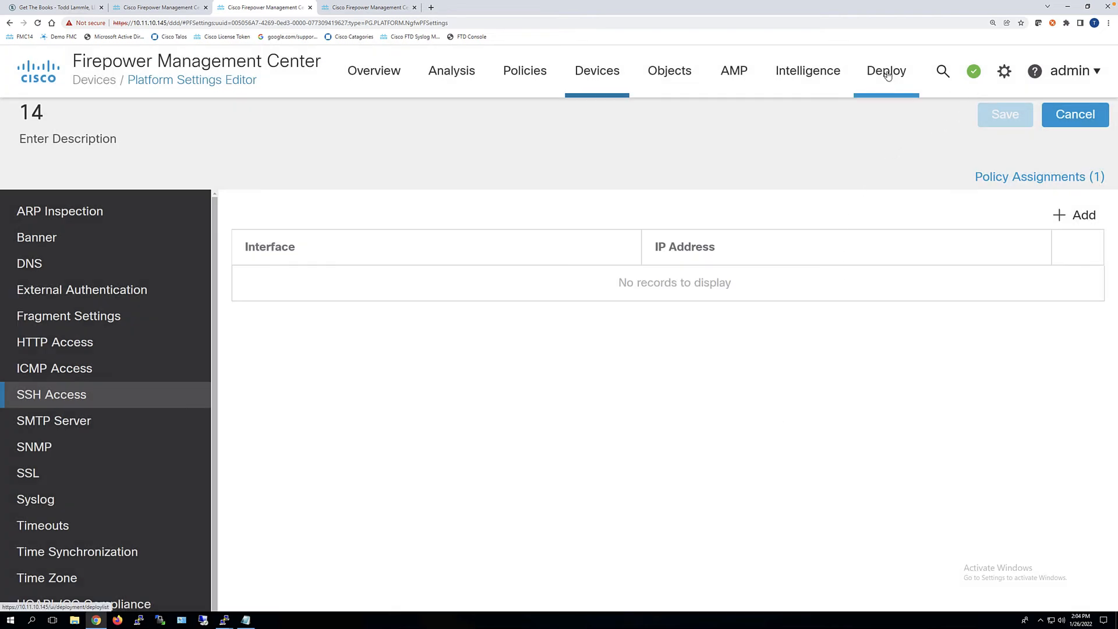
Go to Deploy and preview the FTD 15 change log.
{"action": "left_click", "coordinate": [886, 71]}
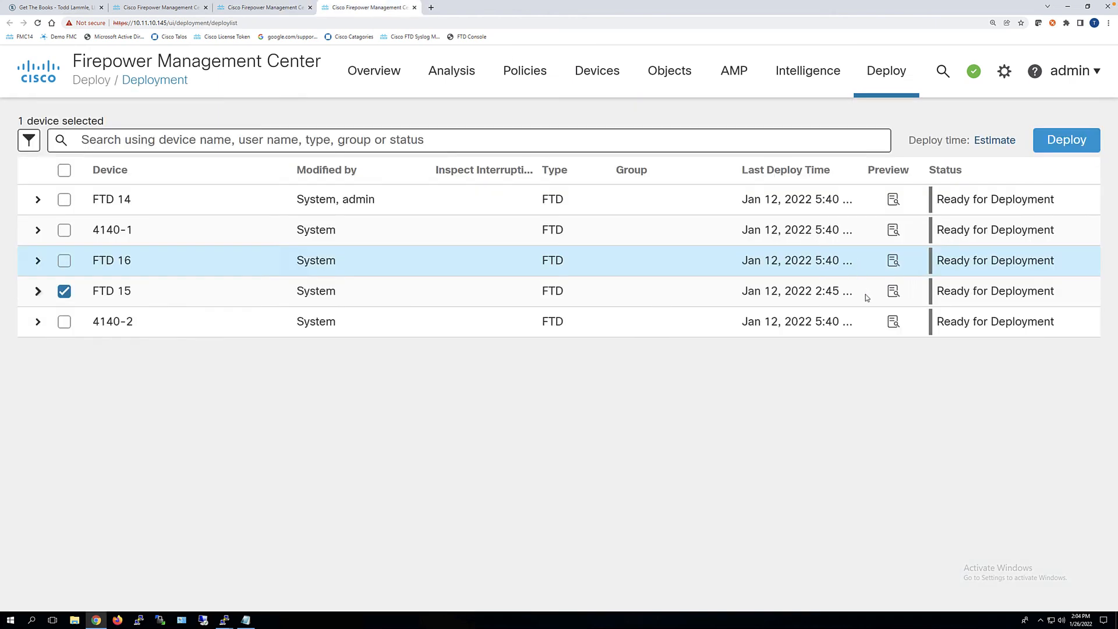
{"action": "mouse_move", "coordinate": [893, 292]}
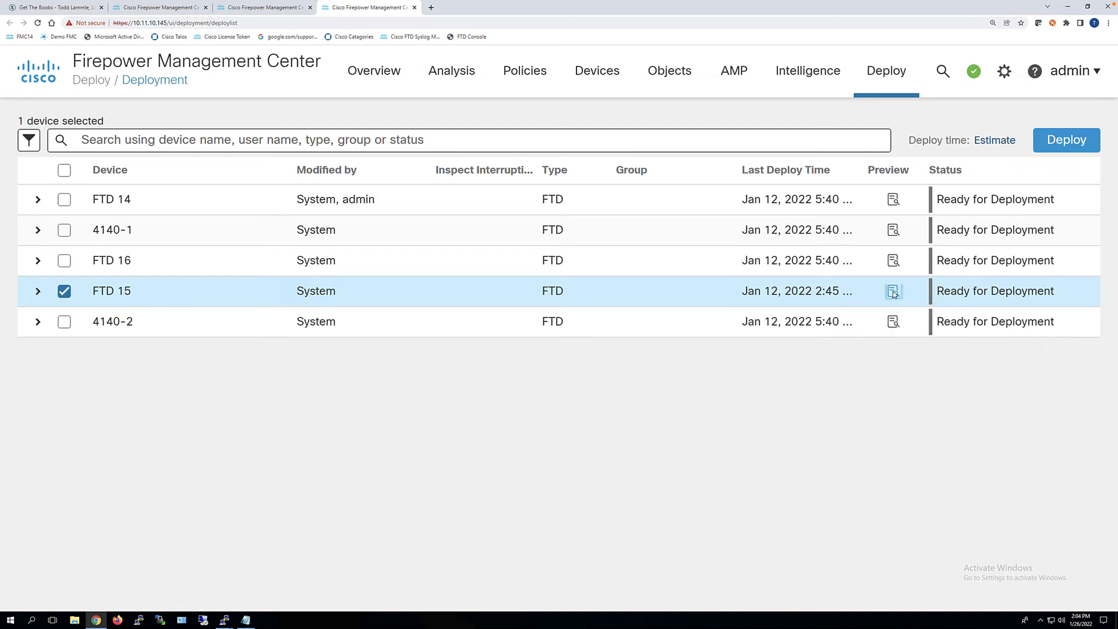
{"action": "left_click", "coordinate": [892, 292]}
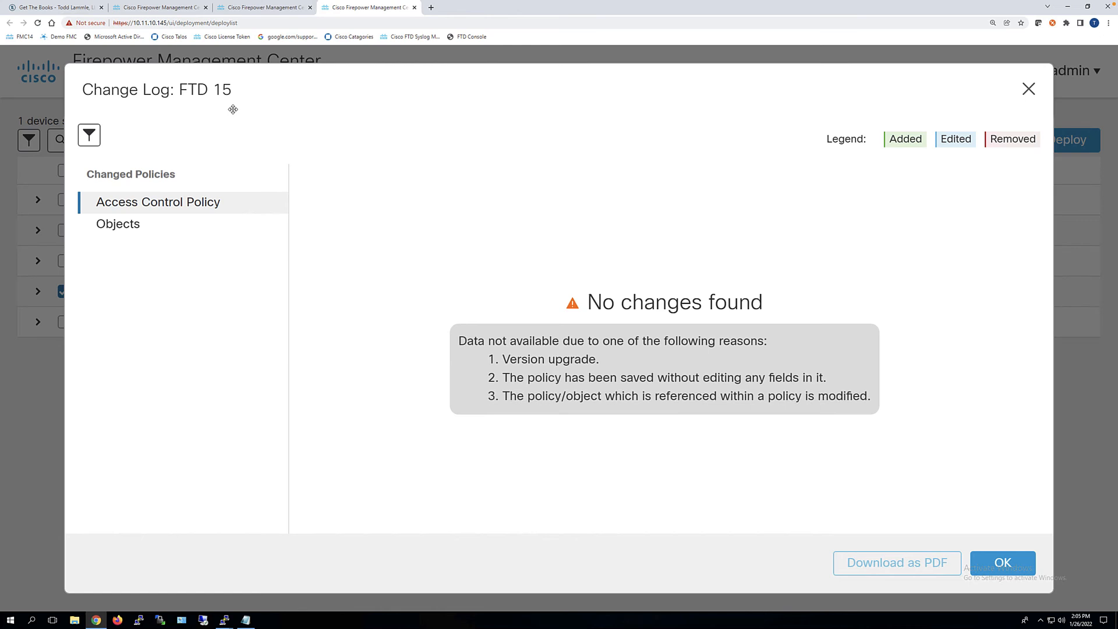
{"action": "mouse_move", "coordinate": [129, 195]}
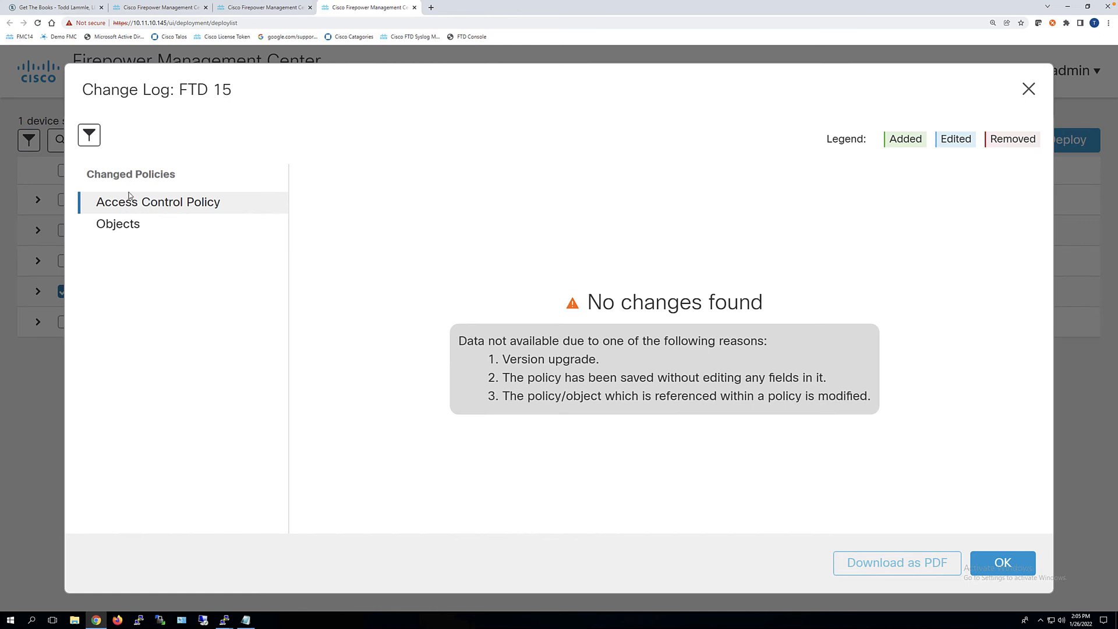
Show the Access Control Policy objects in the change log and scroll through the Geolocation additions.
{"action": "left_click", "coordinate": [118, 223]}
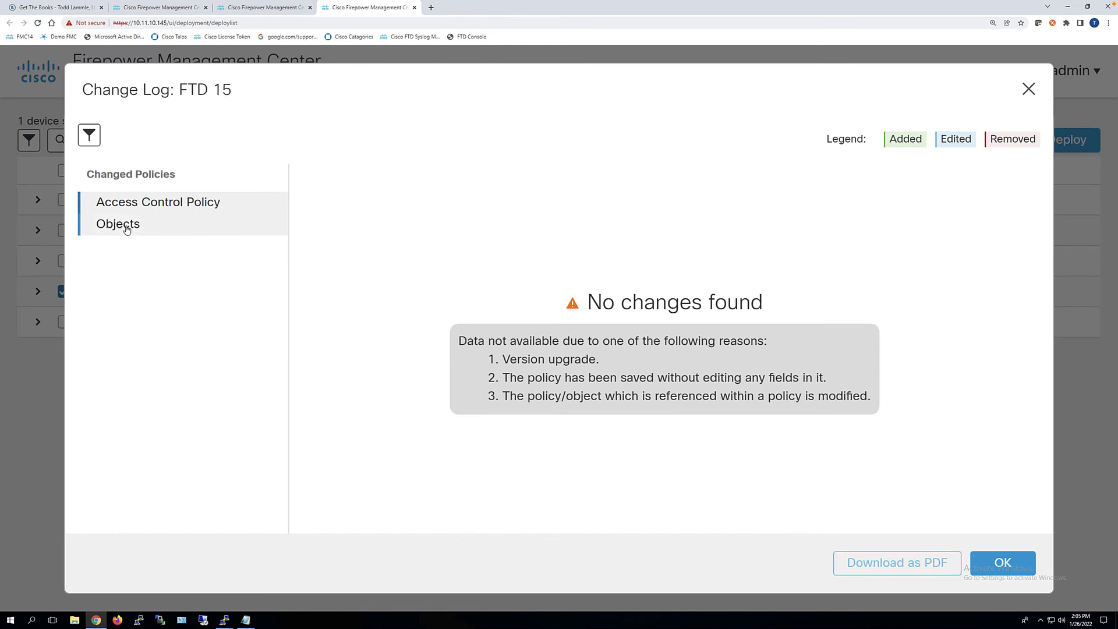
{"action": "left_click", "coordinate": [117, 223]}
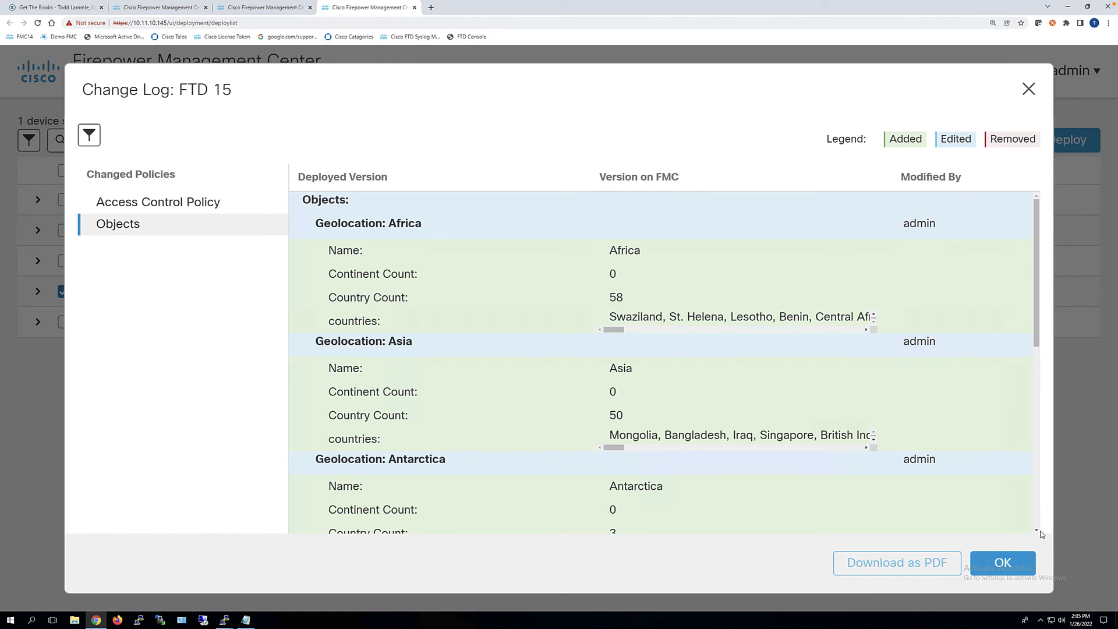
{"action": "scroll", "scroll_direction": "down", "scroll_amount": 3}
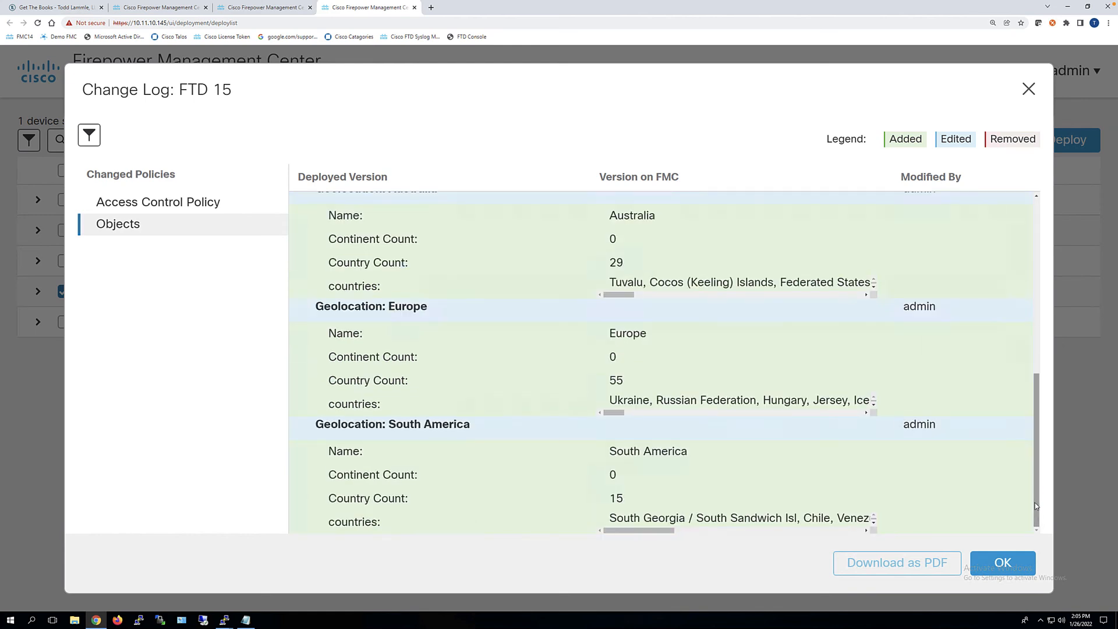
{"action": "scroll", "scroll_direction": "up", "scroll_amount": 3}
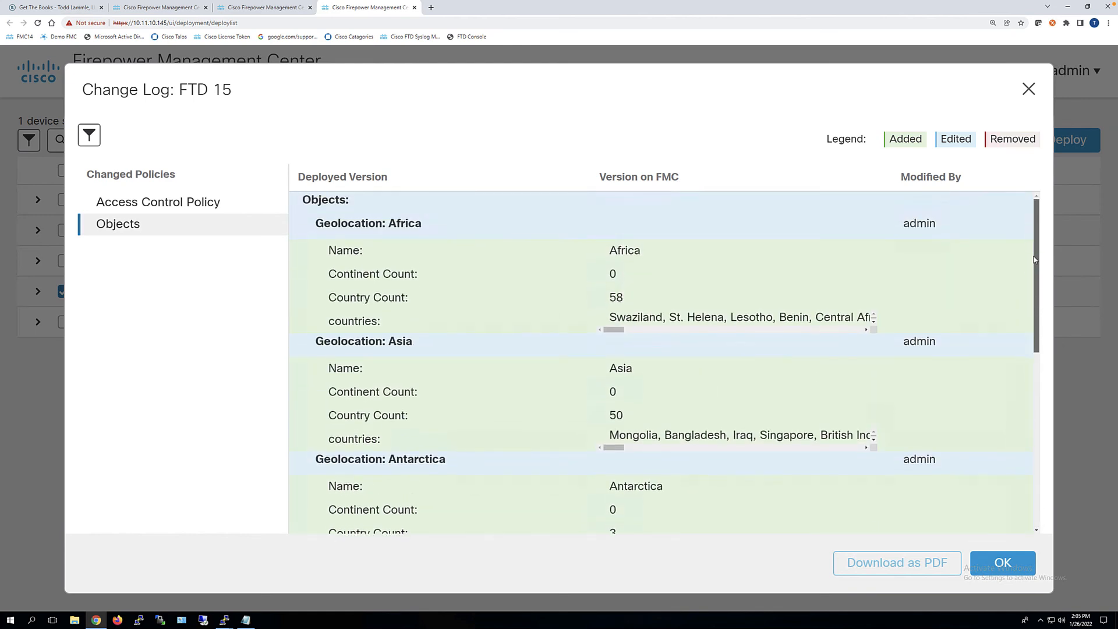